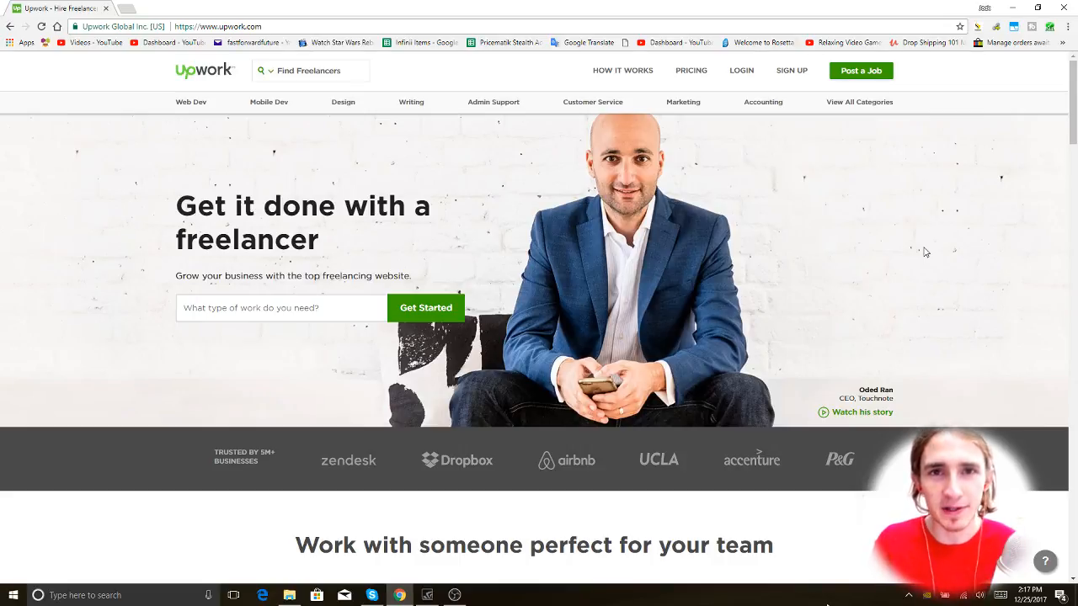
Step: Start a job post with Get Started beside 'What type of work do you need?'
left_click(455, 595)
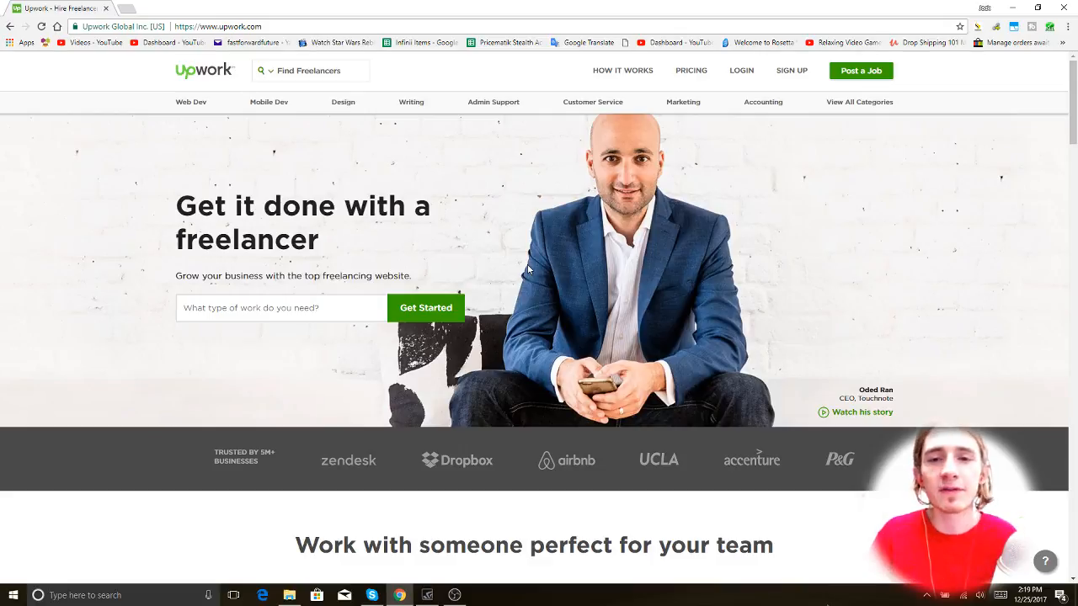
mouse_move(589, 252)
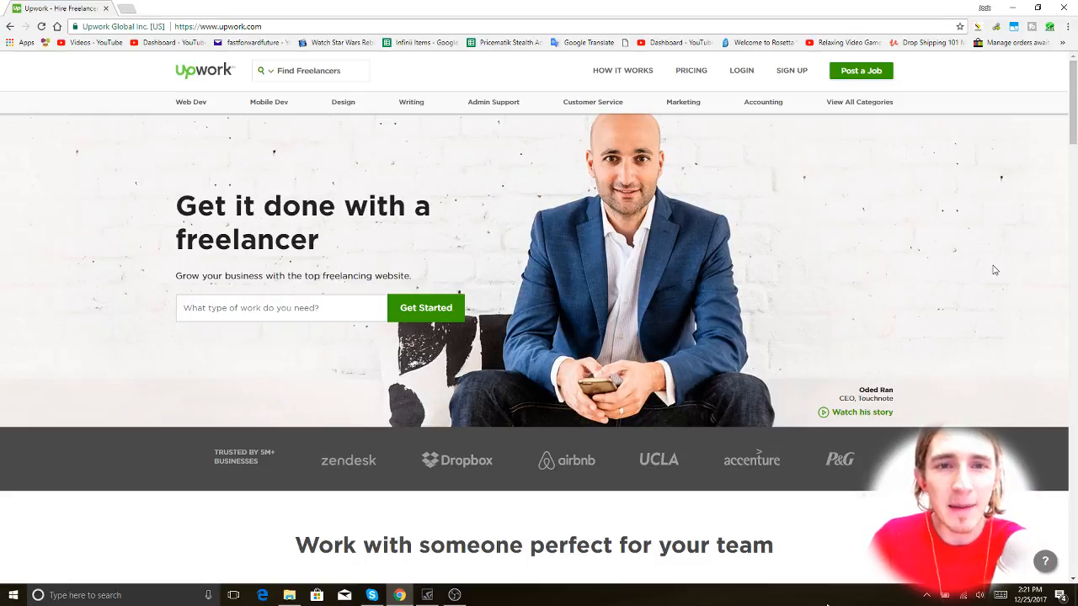
mouse_move(954, 216)
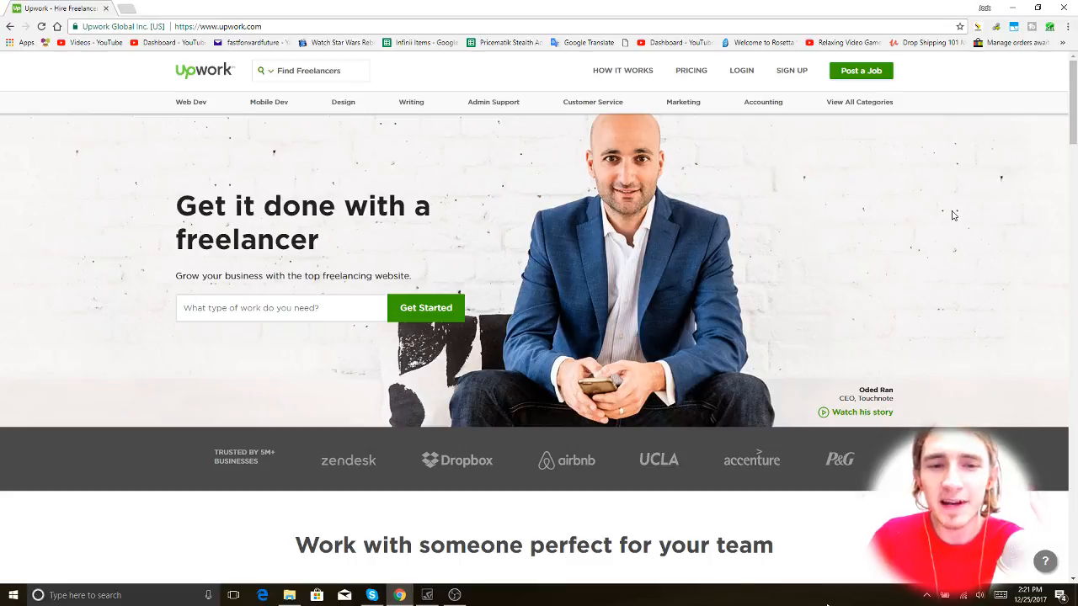
mouse_move(948, 197)
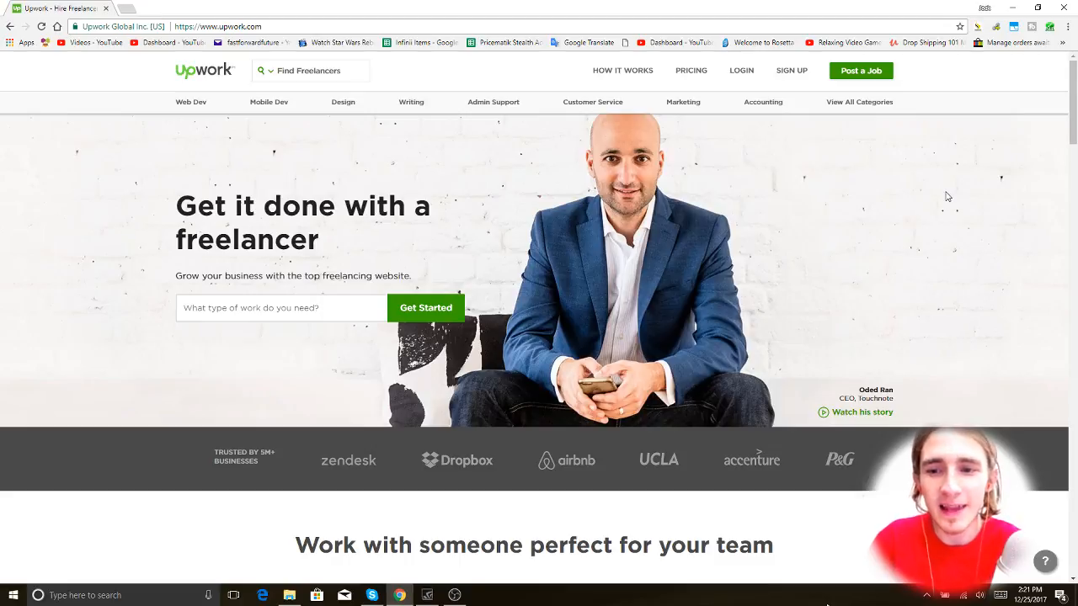
mouse_move(543, 150)
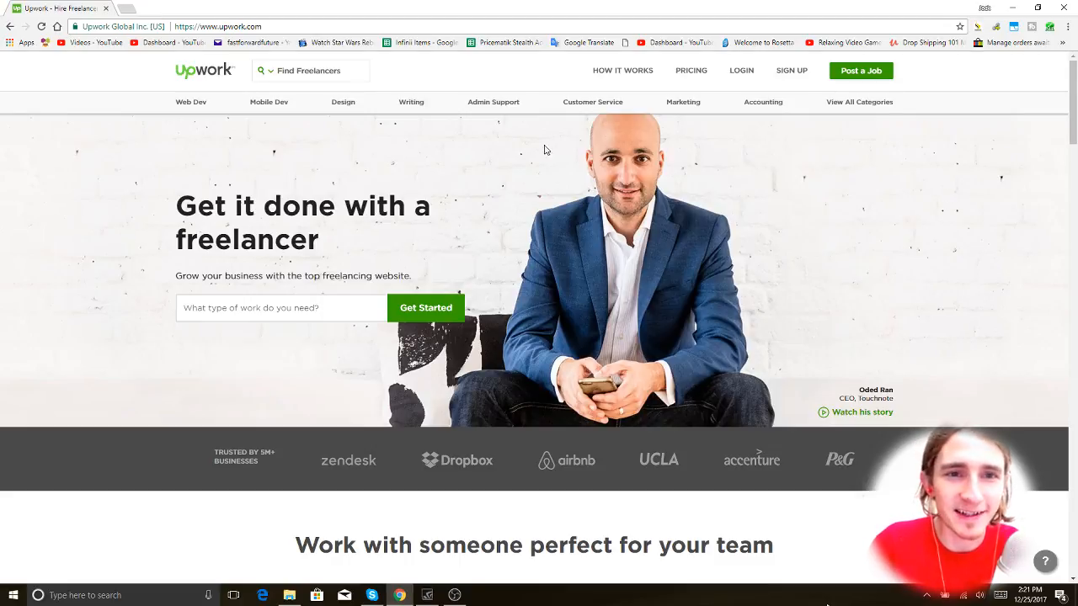
left_click(311, 70)
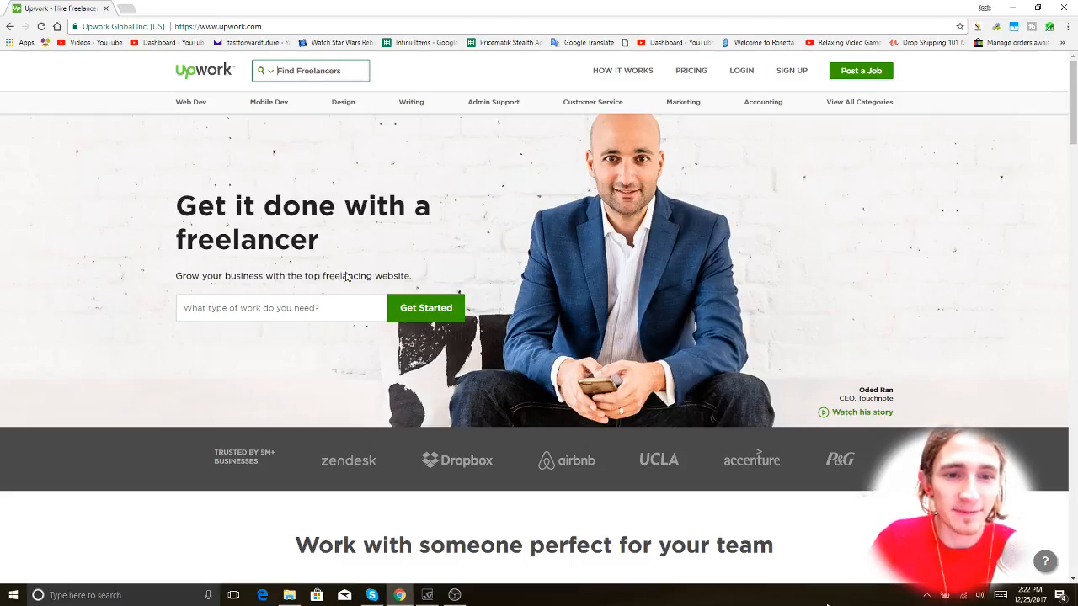
left_click(281, 308)
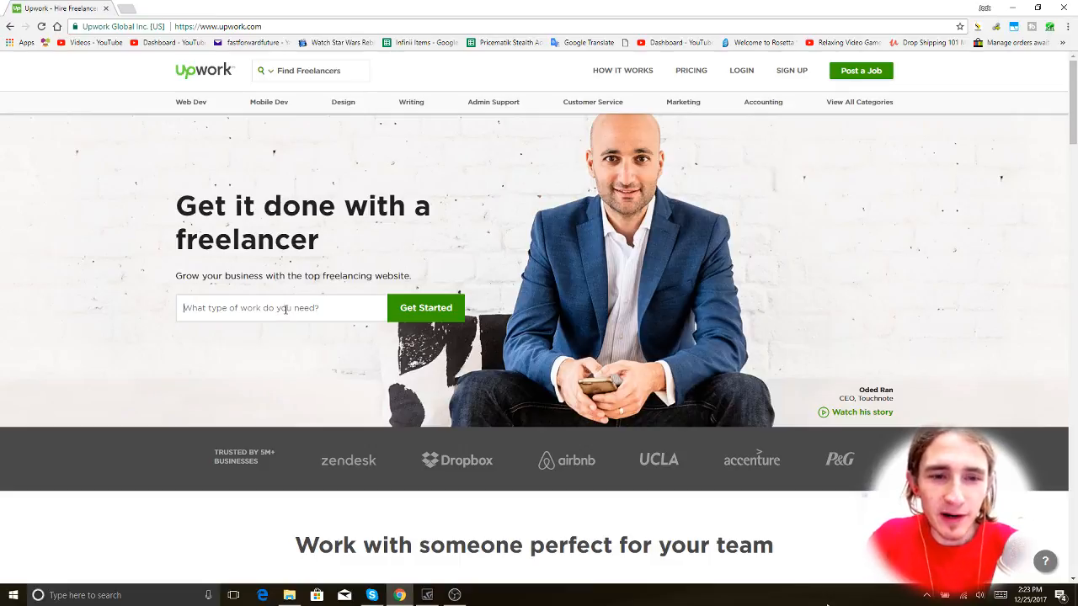
left_click(426, 307)
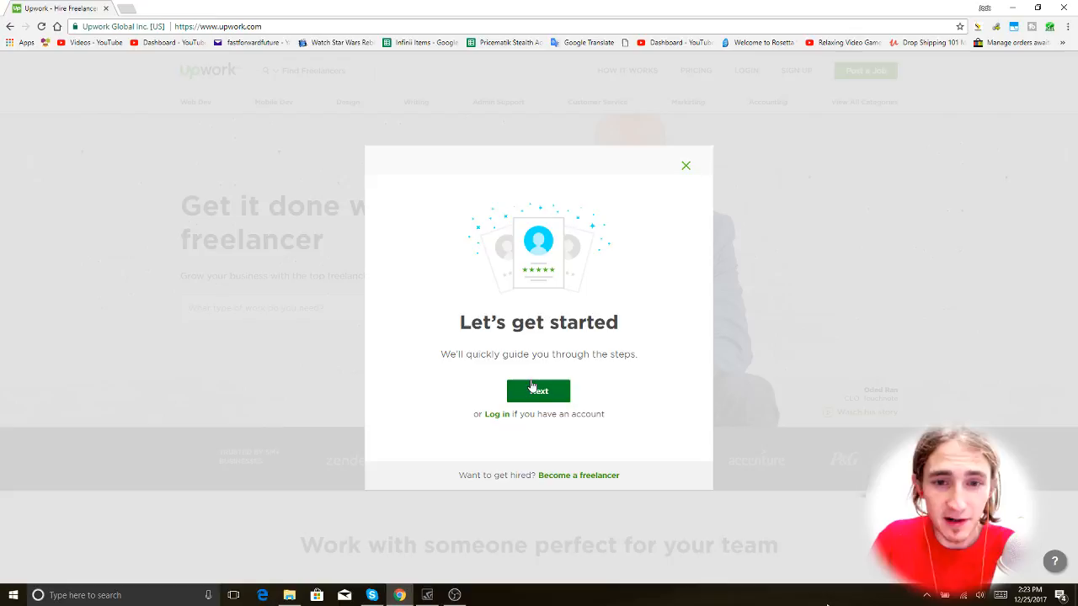
Step: Choose Customer Service as the work type, after briefly trying IT & Networking
left_click(538, 391)
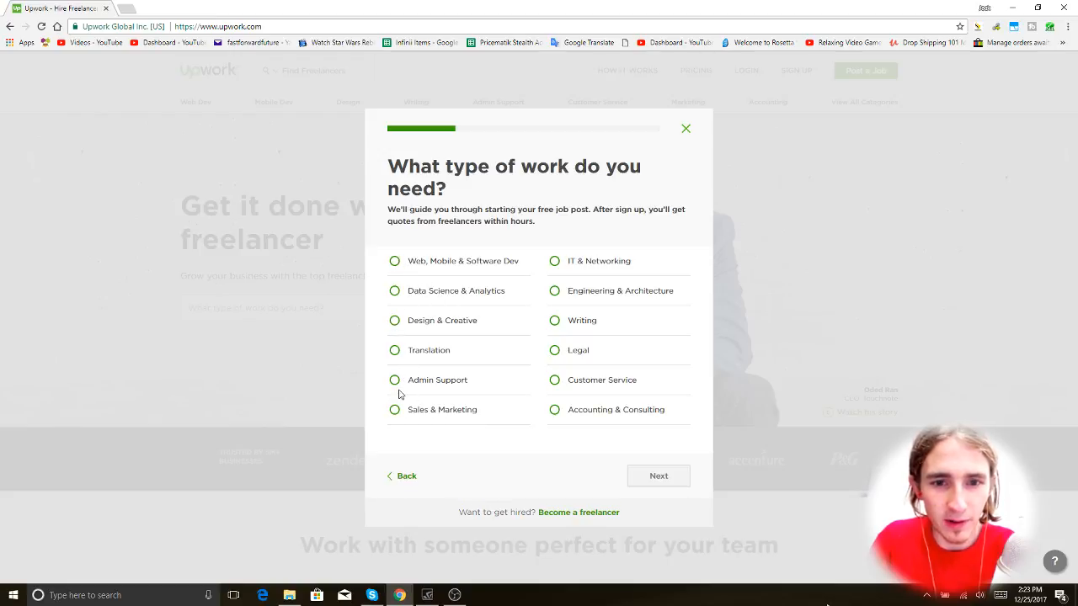
mouse_move(568, 390)
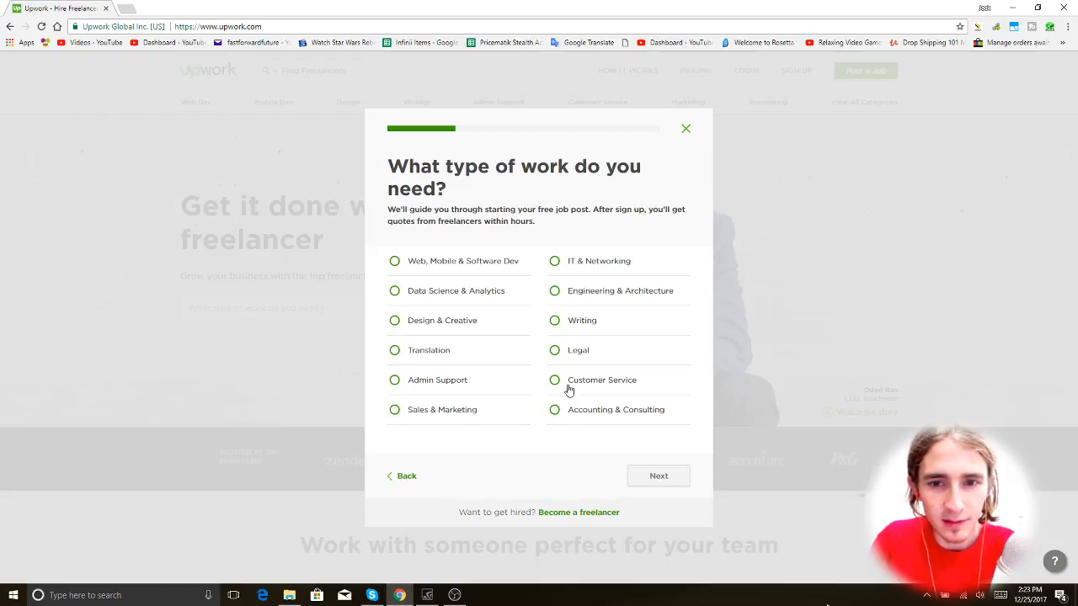
left_click(554, 261)
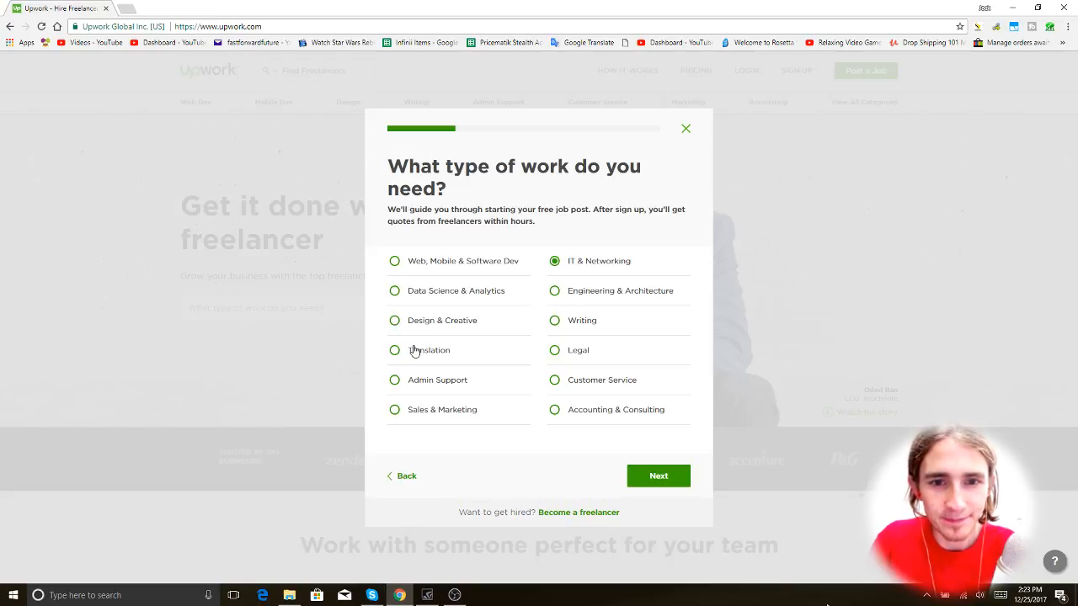
left_click(658, 476)
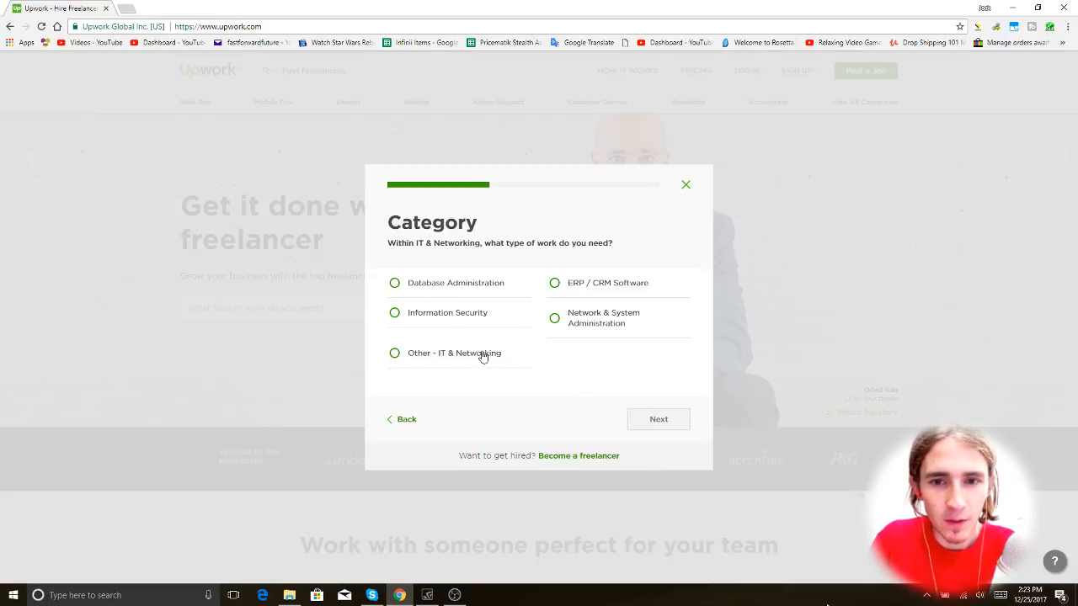
left_click(406, 418)
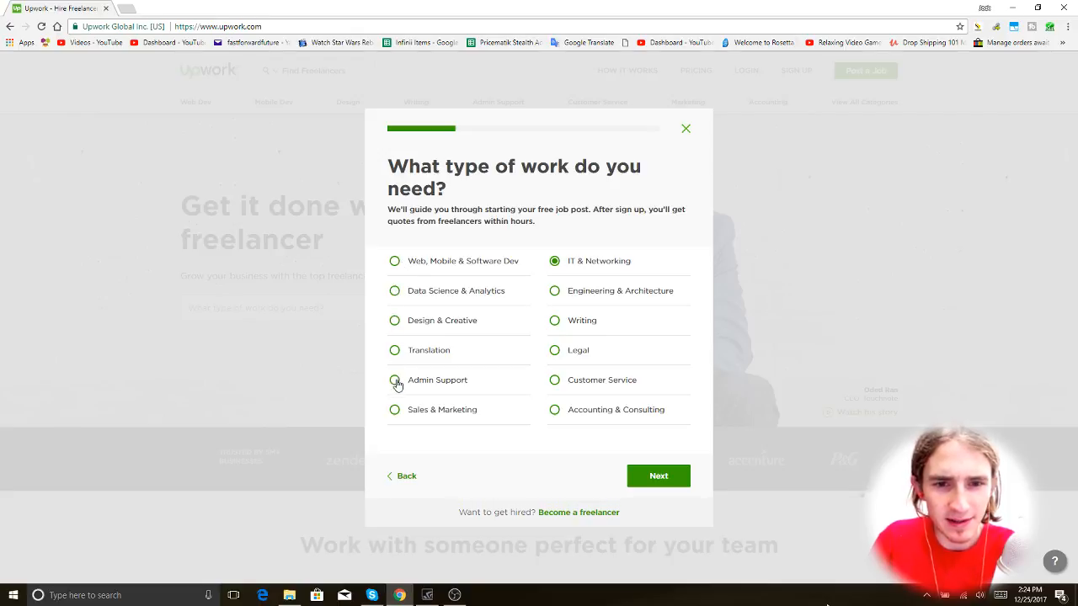
mouse_move(554, 388)
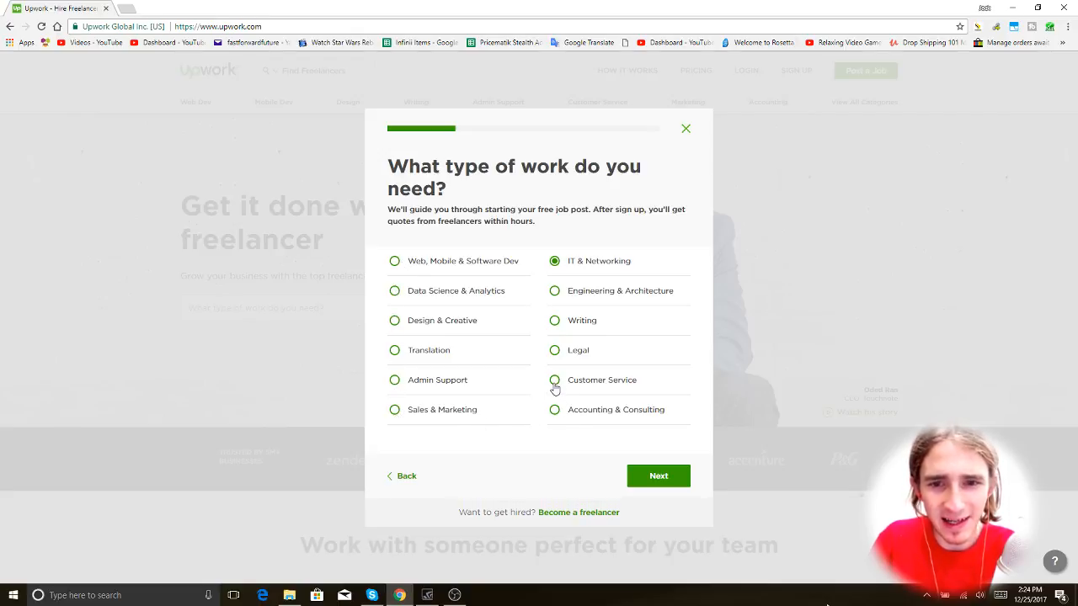
left_click(554, 380)
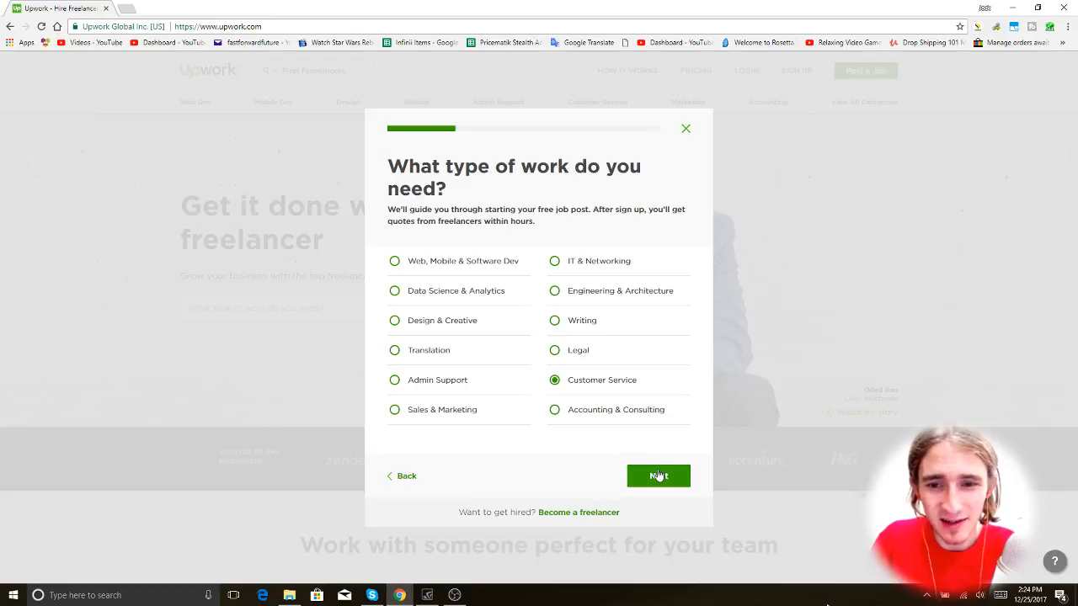
left_click(659, 475)
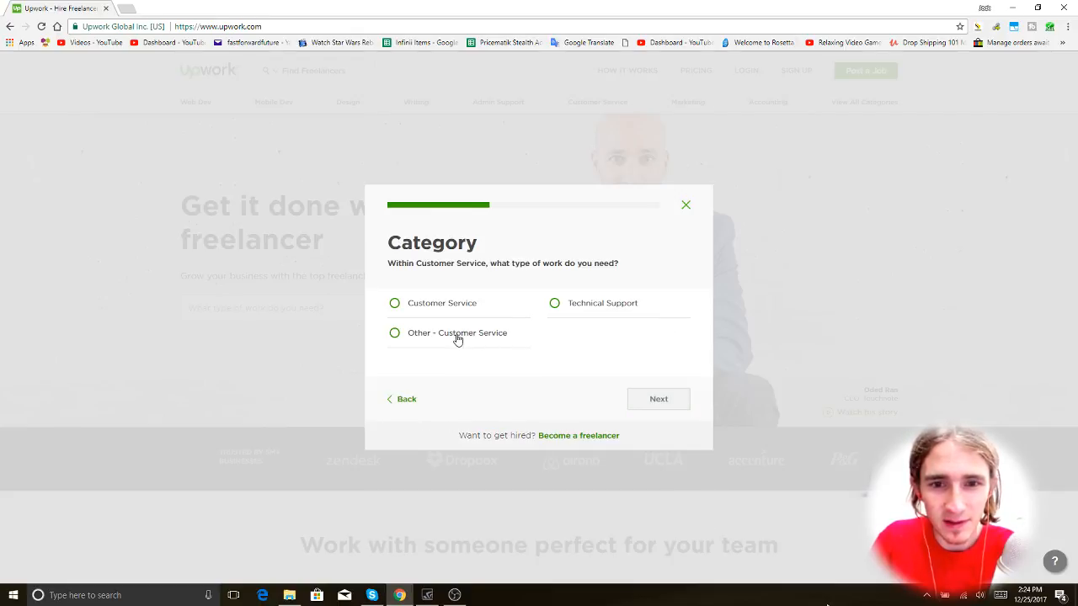
Step: Pick Technical Support as the category and add Customer Service as a required skill
left_click(554, 302)
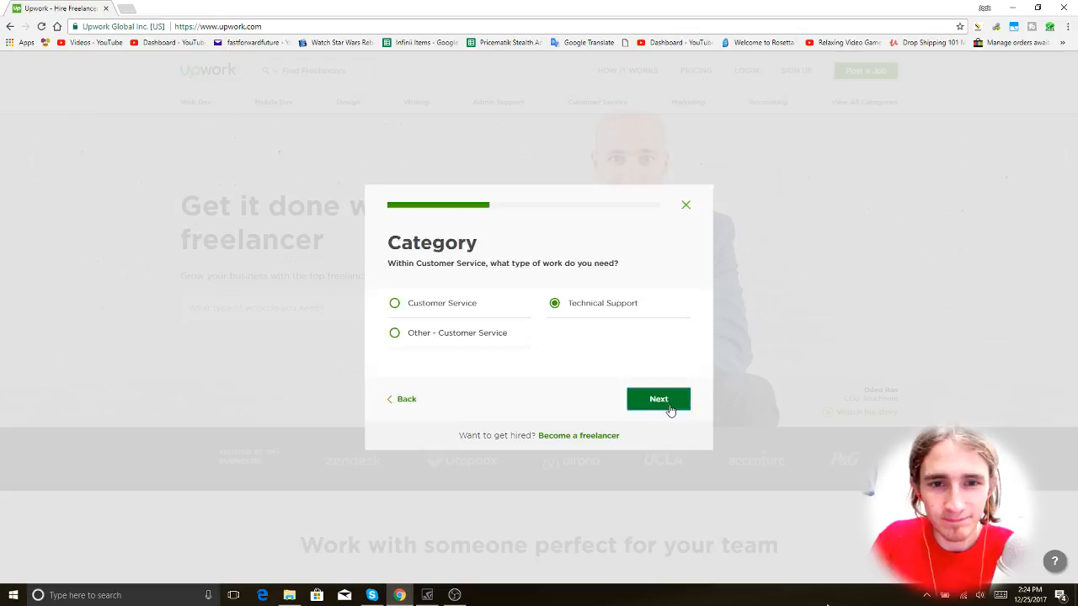
left_click(658, 398)
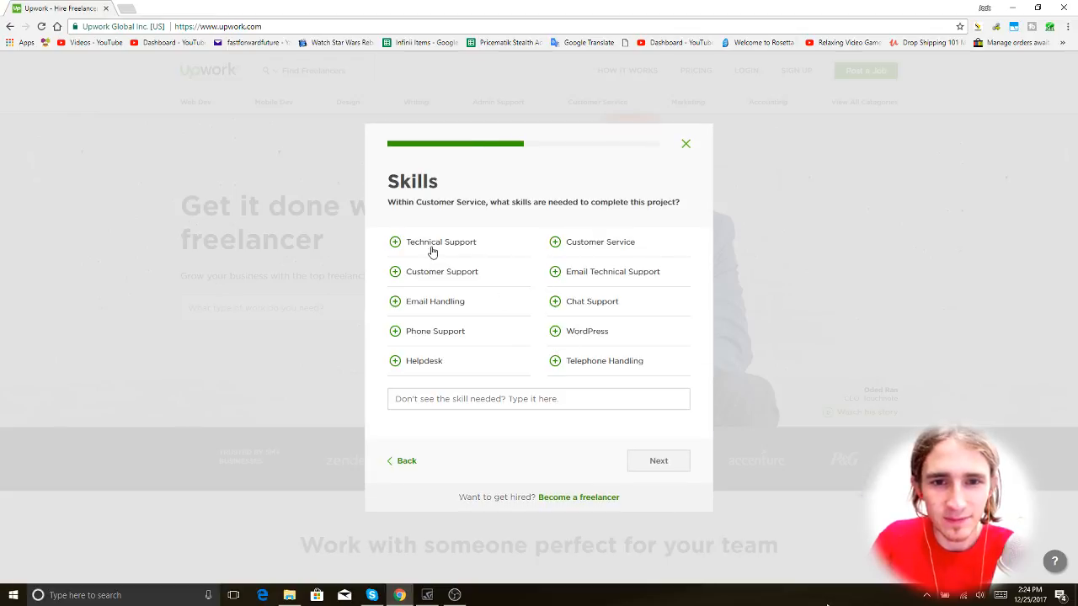
left_click(538, 398)
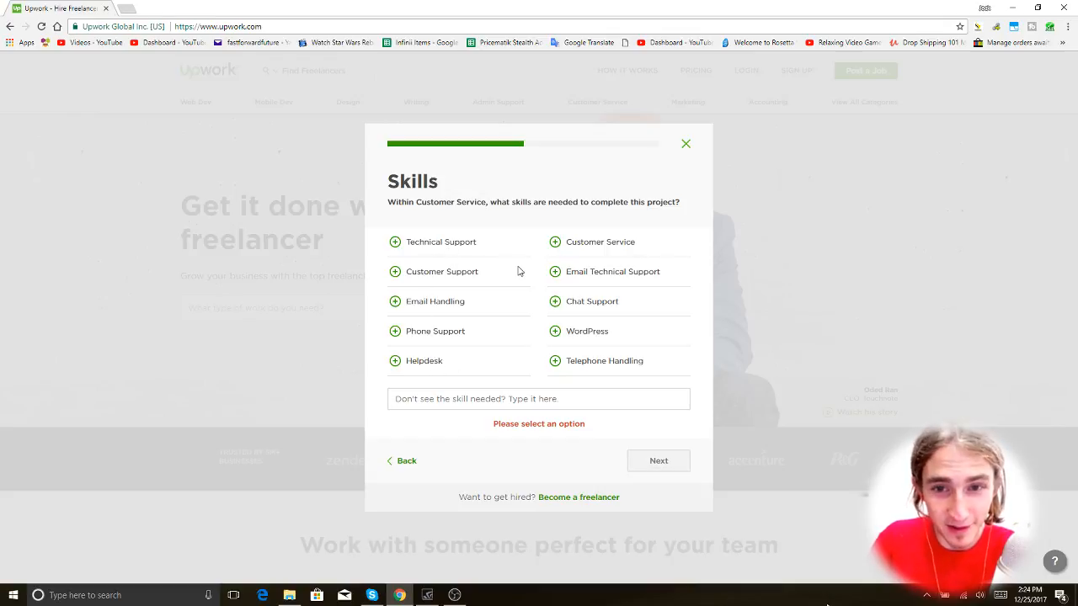
mouse_move(495, 220)
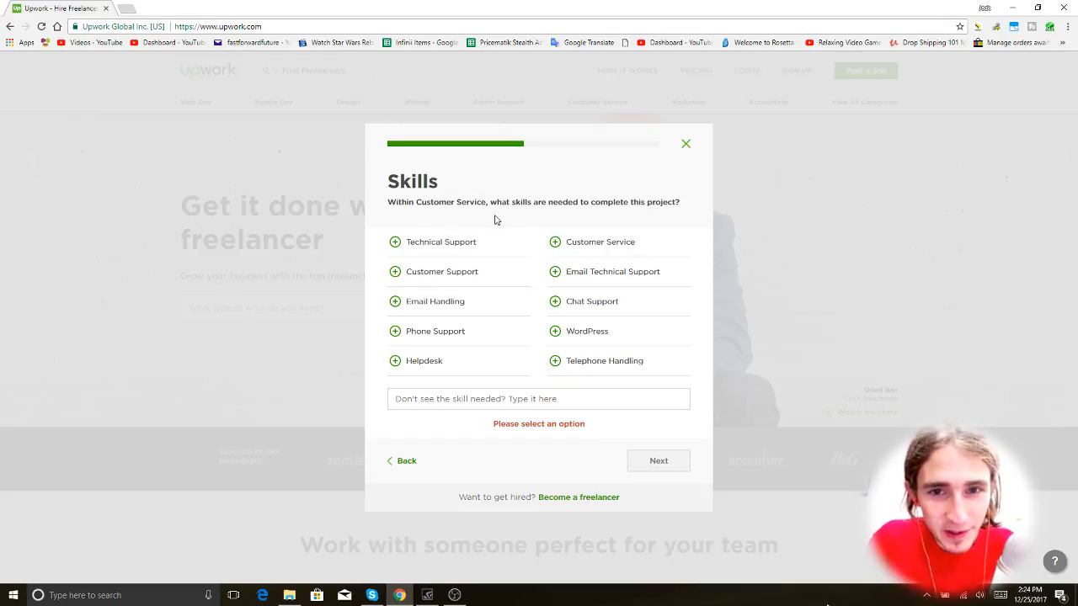
mouse_move(578, 237)
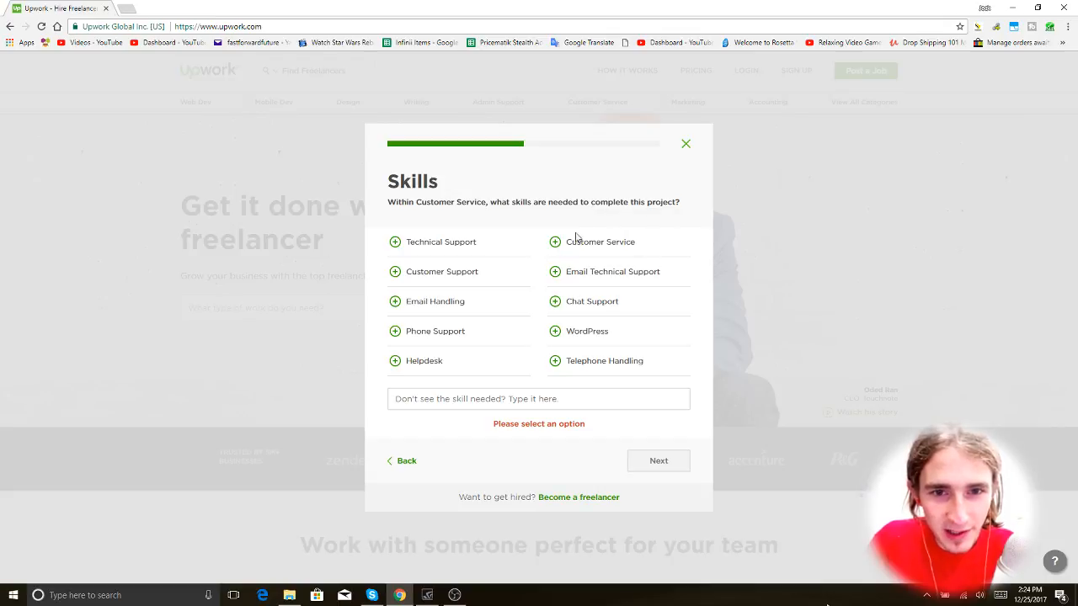
mouse_move(434, 345)
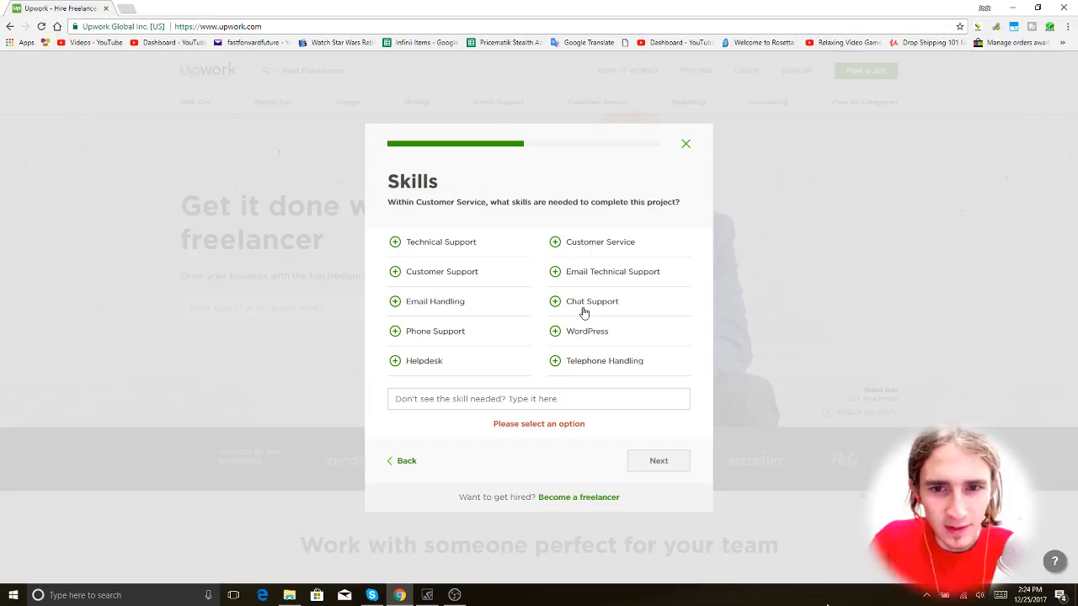
left_click(554, 242)
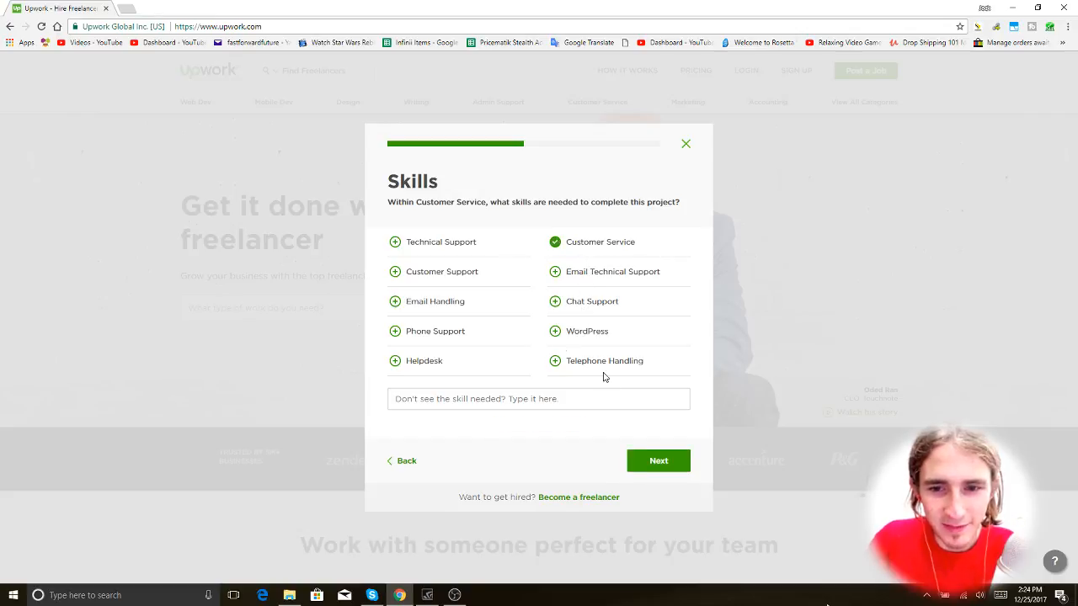
left_click(658, 461)
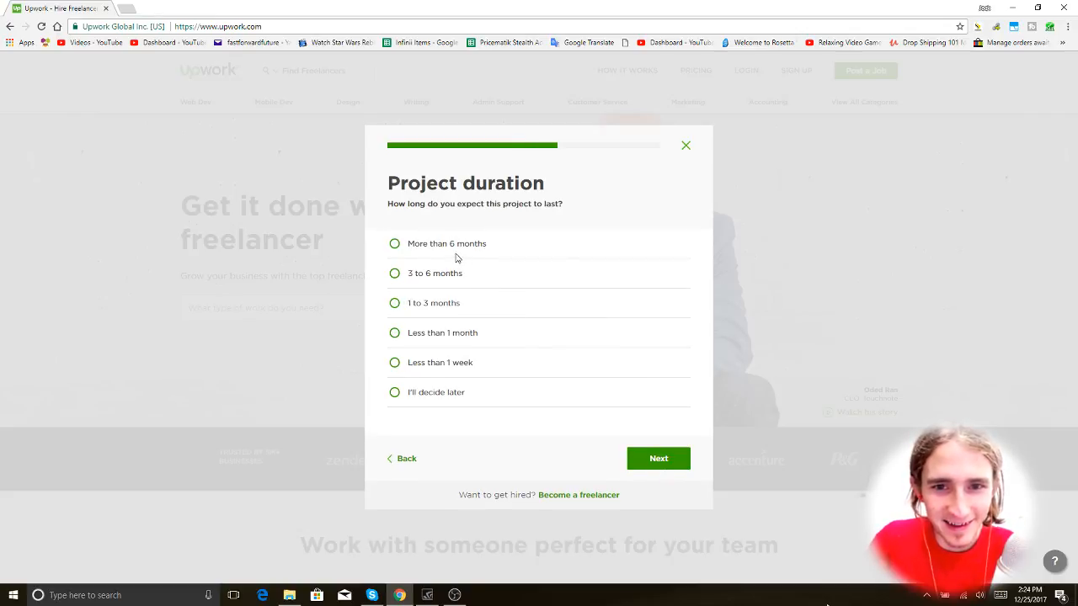
mouse_move(437, 381)
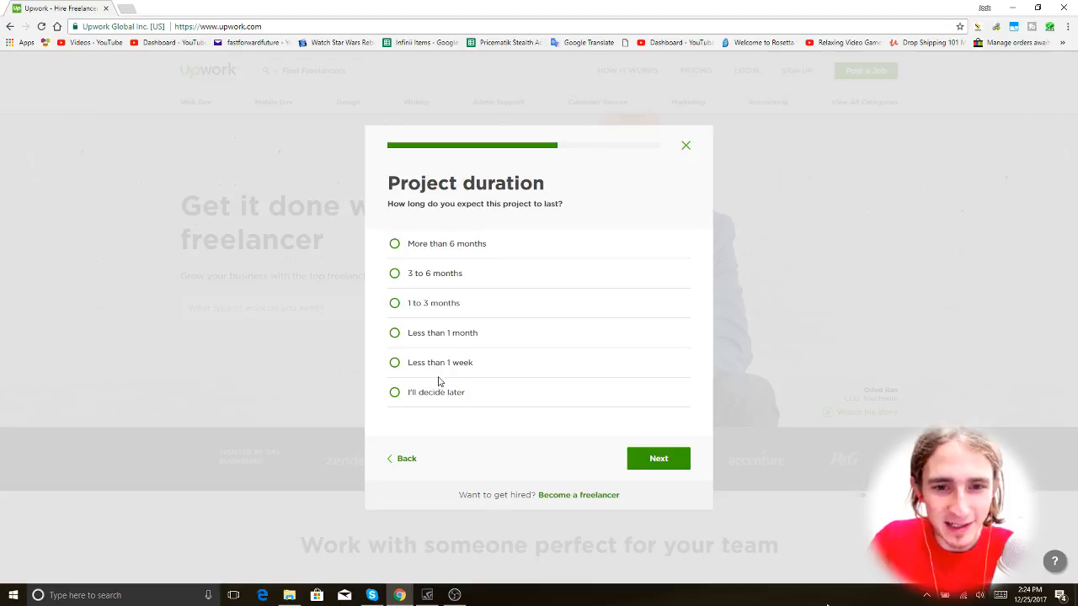
Step: Answer duration, 'Less than 30 hrs/week' commitment, and experience level questions
left_click(659, 458)
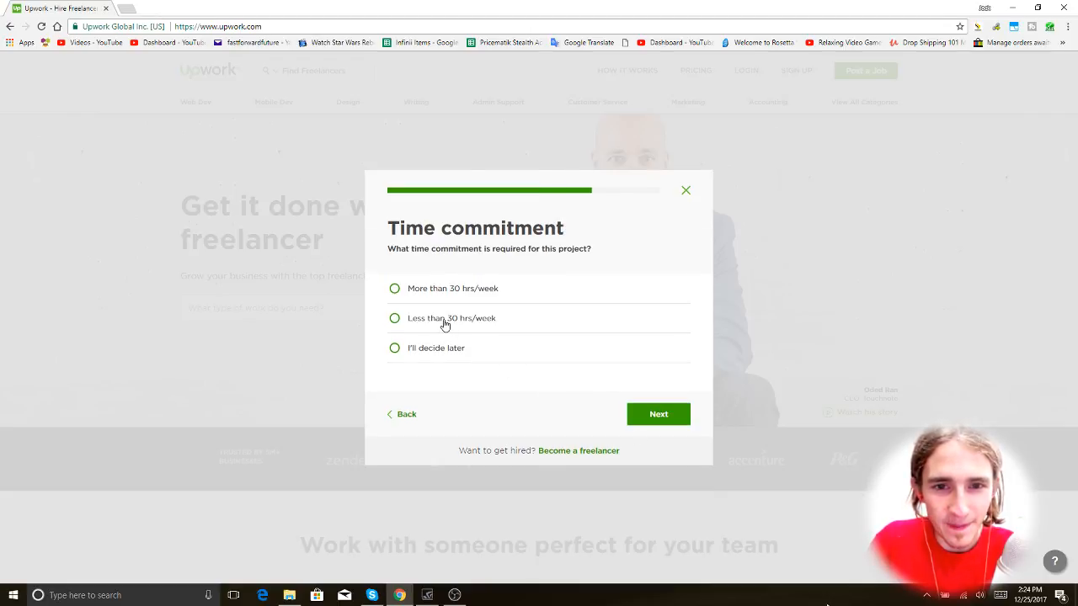
left_click(394, 318)
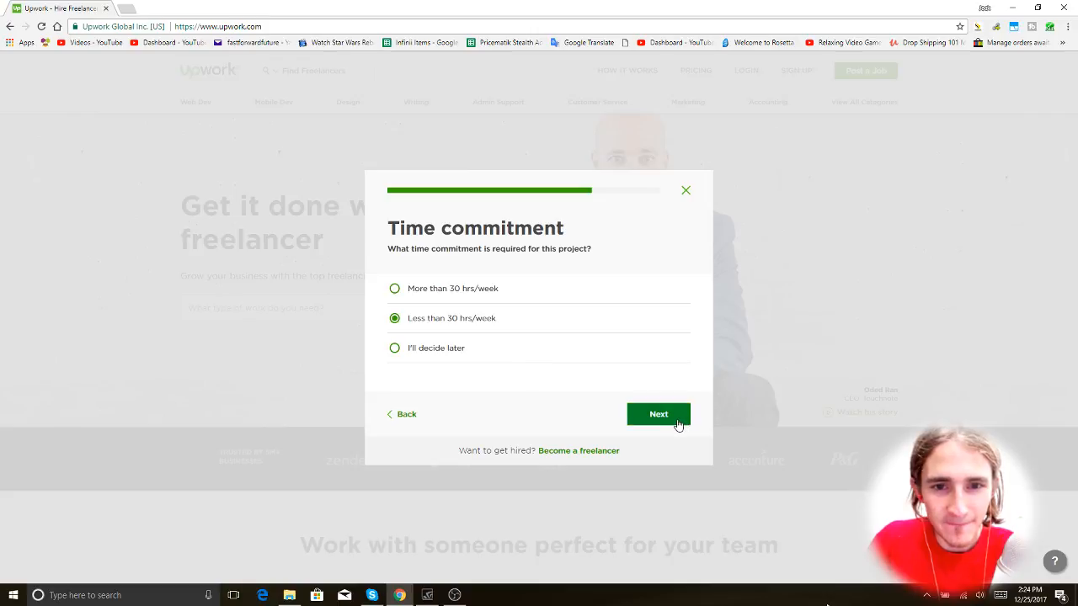
left_click(659, 413)
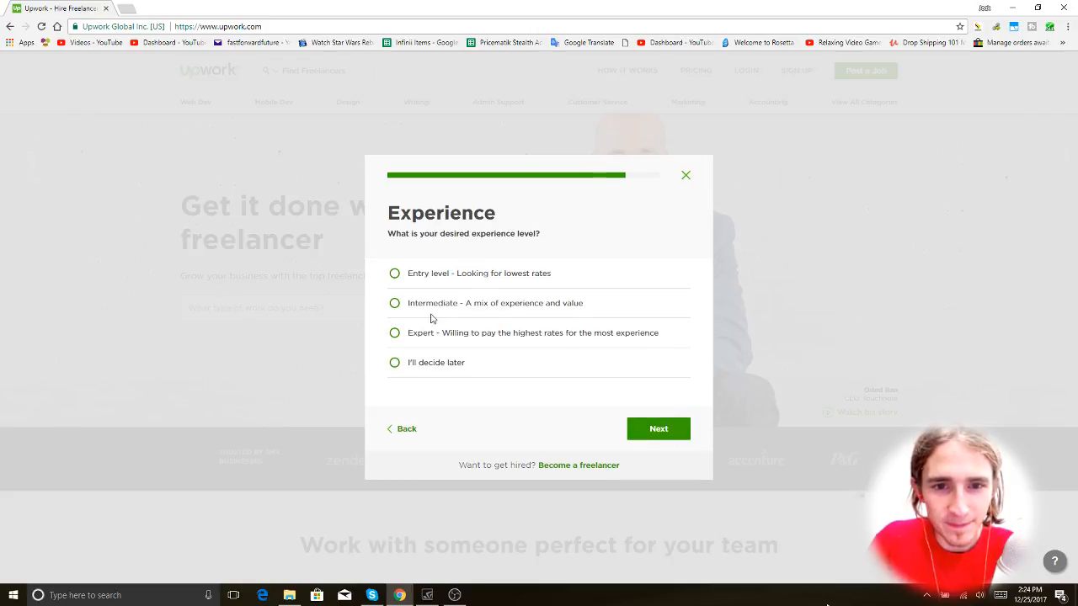
left_click(659, 429)
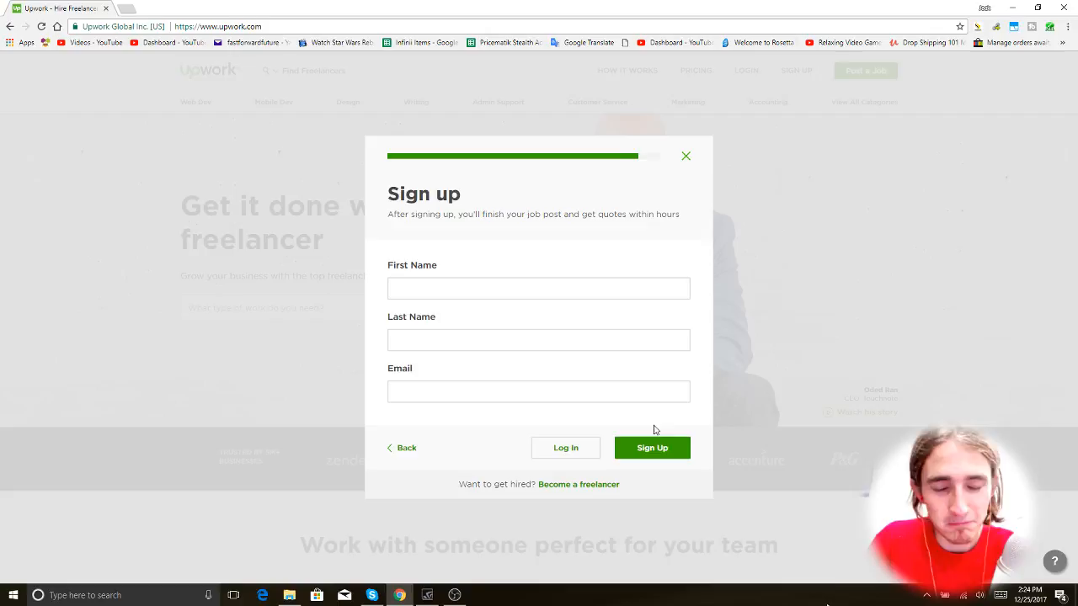
left_click(538, 288)
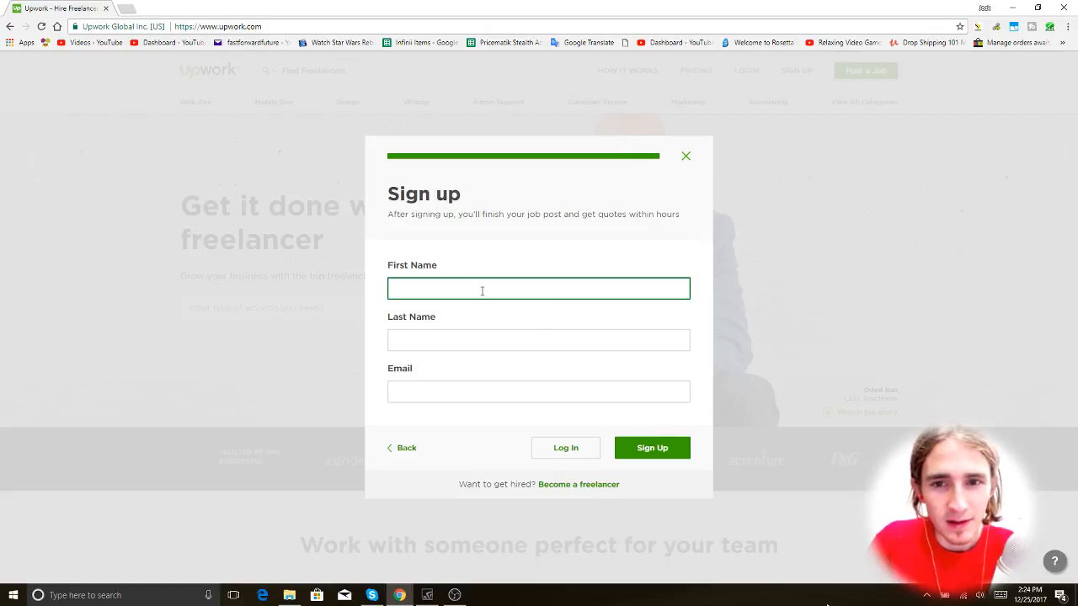
type("Jack")
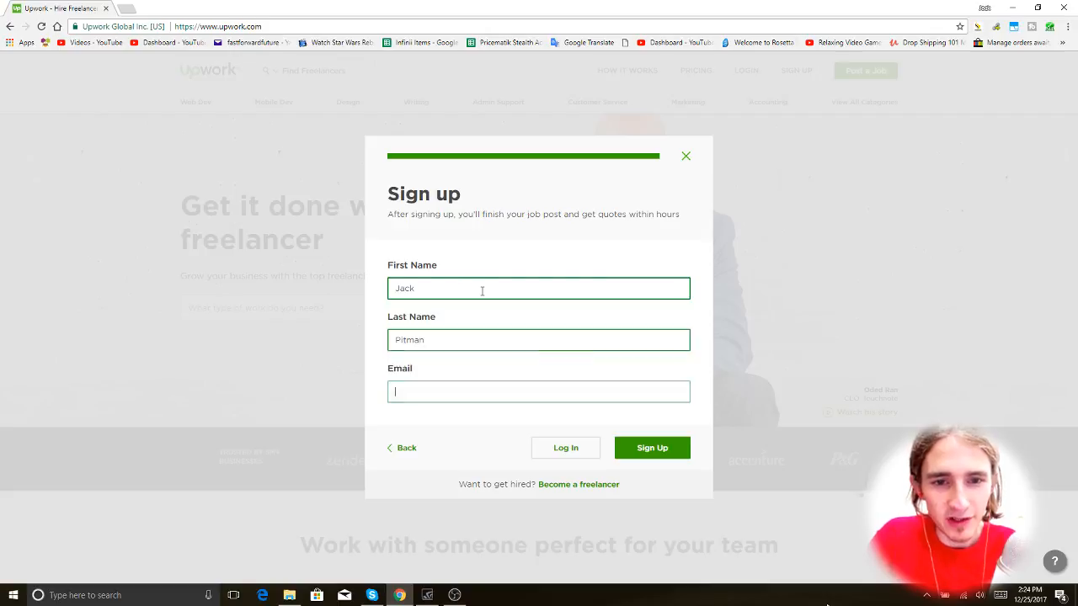
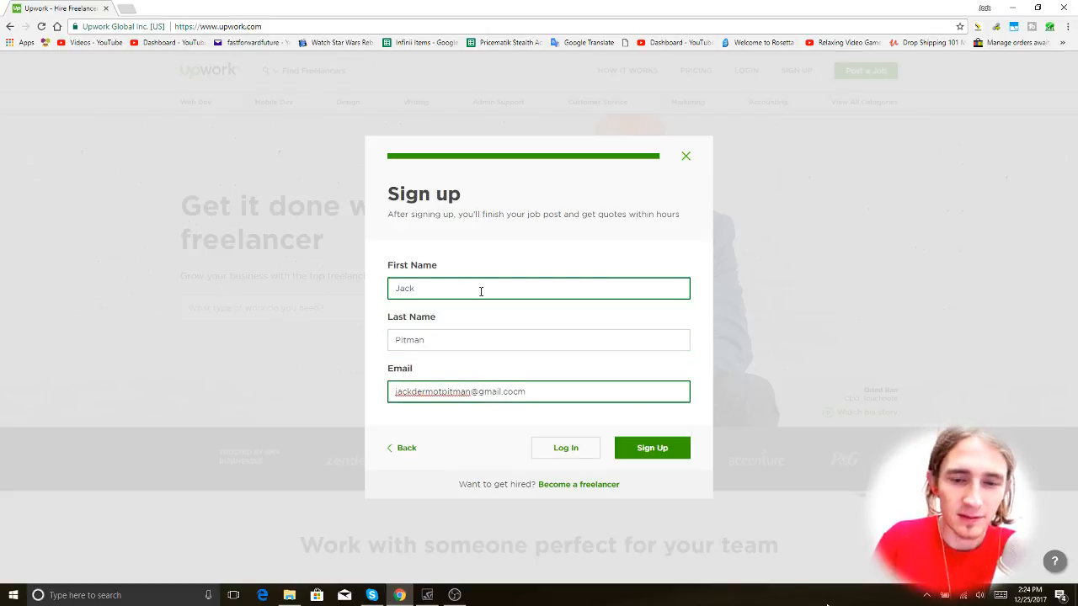
left_click(539, 392)
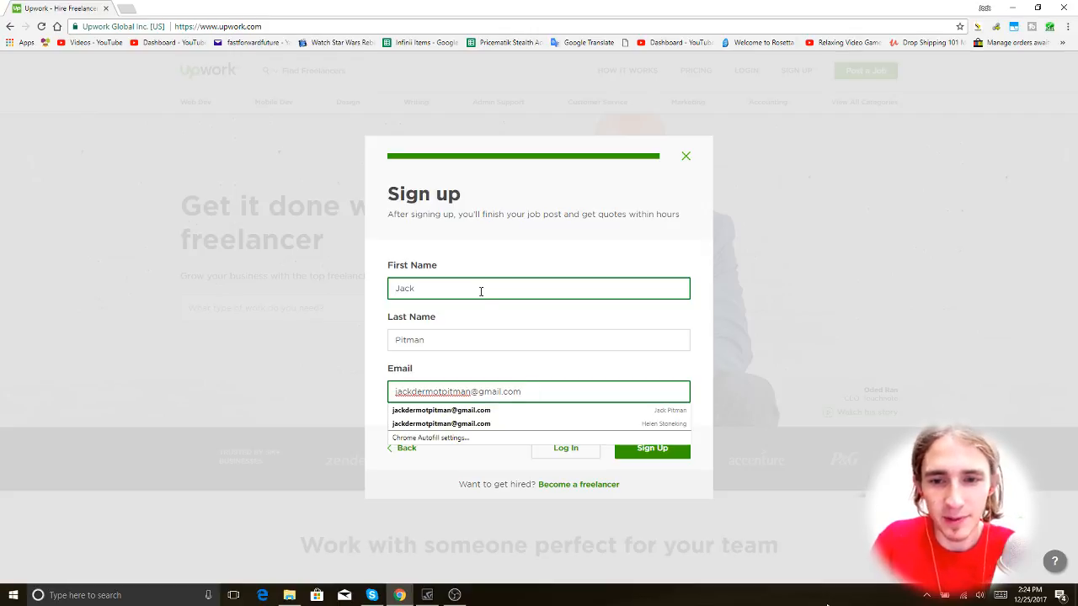
left_click(651, 447)
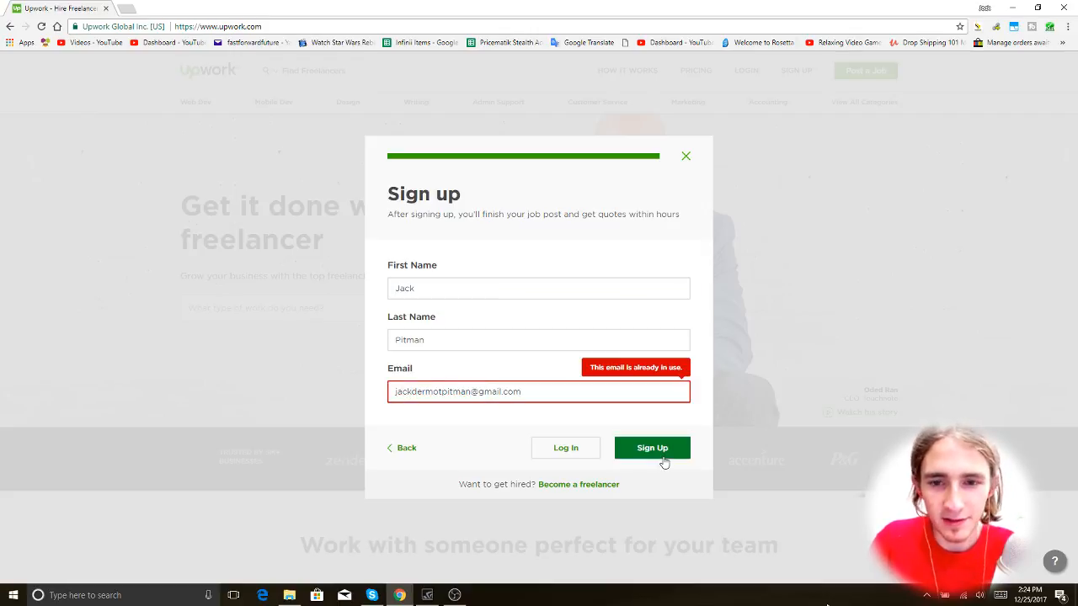
left_click(538, 392)
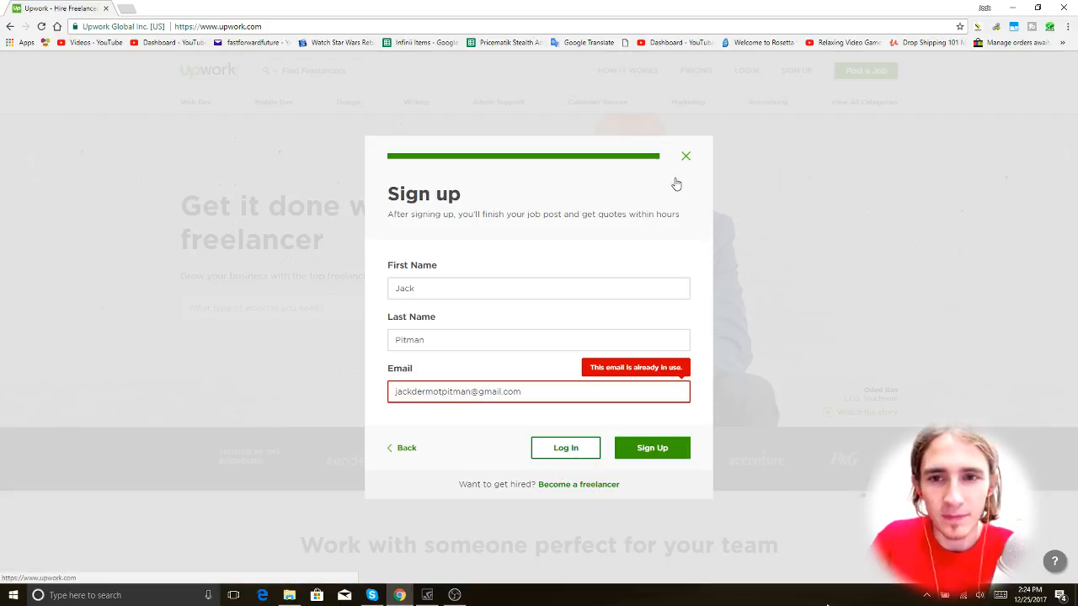
left_click(565, 447)
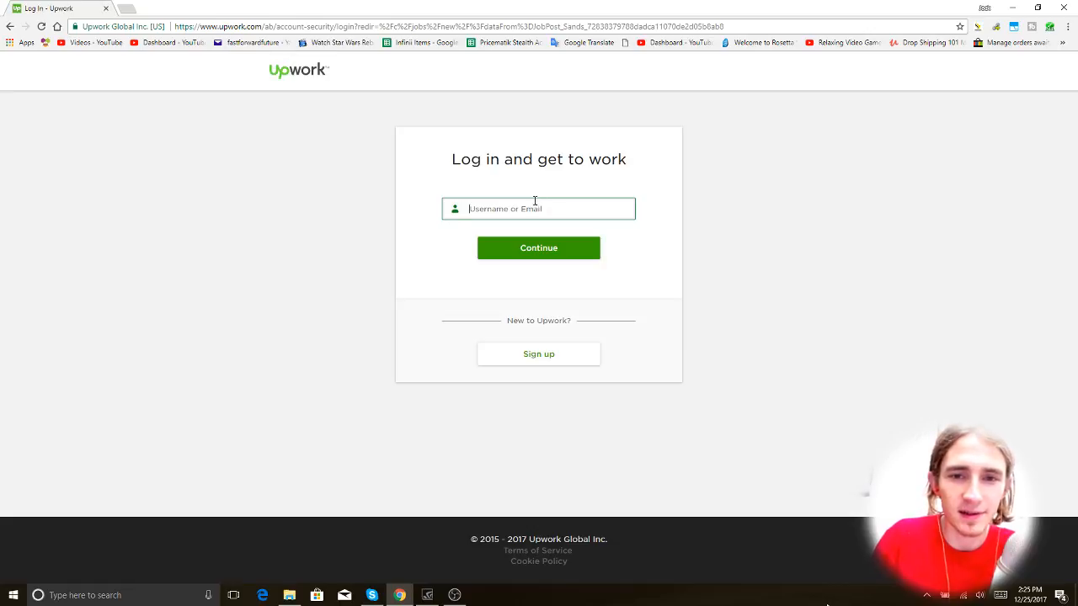
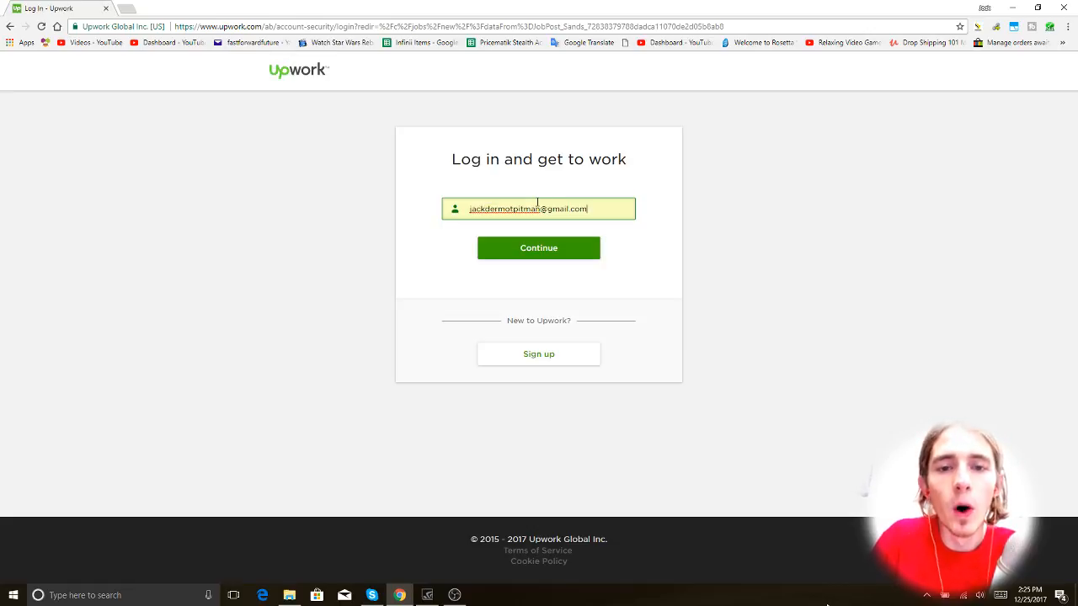
left_click(538, 247)
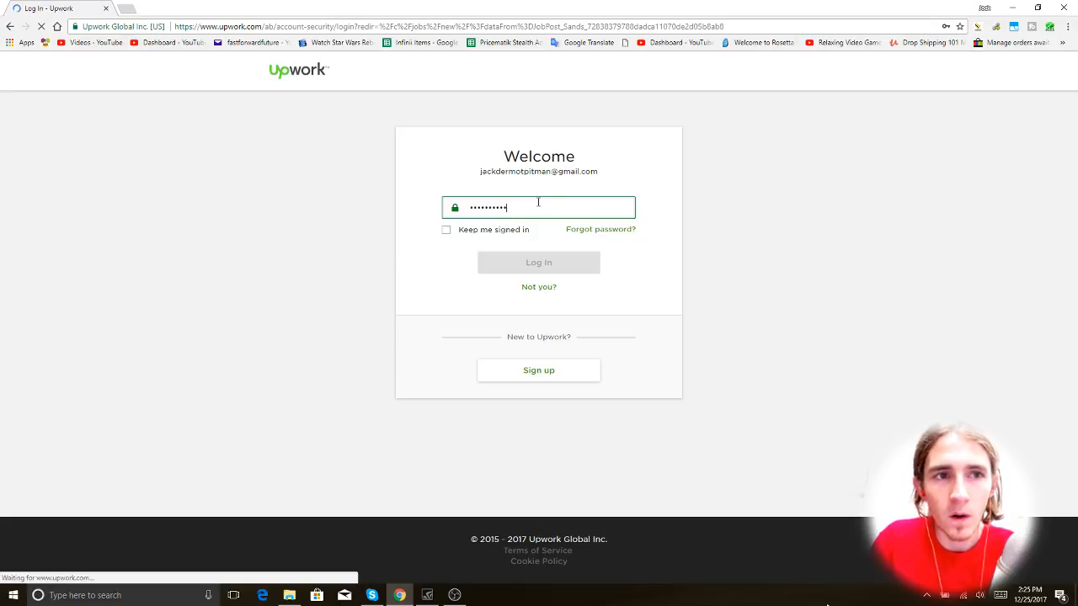
left_click(538, 261)
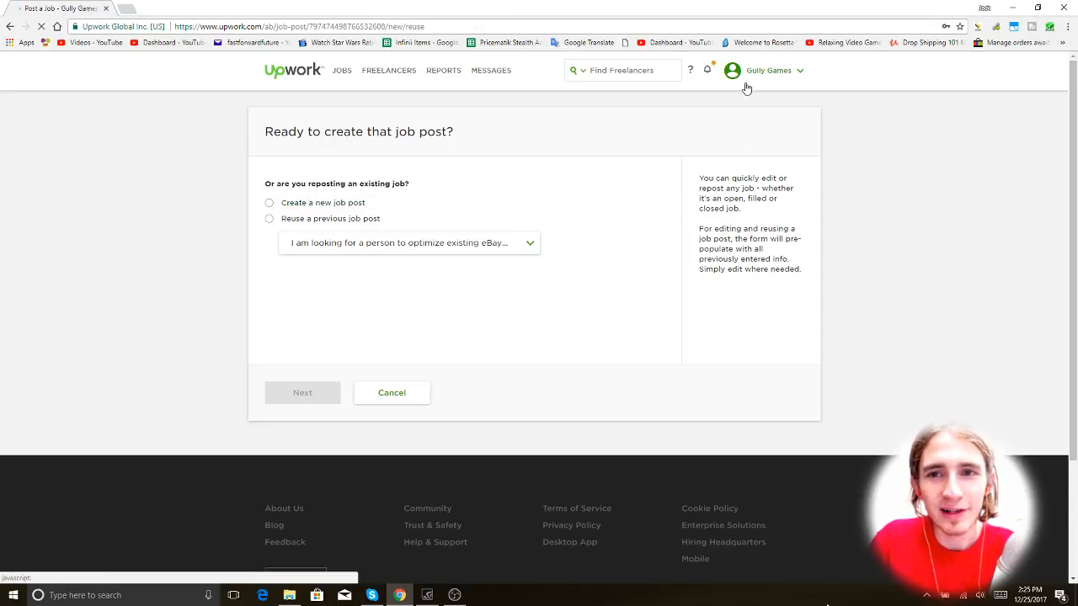
Step: Open the earlier cancelled eBay title-optimization job post and scroll through its details
left_click(708, 70)
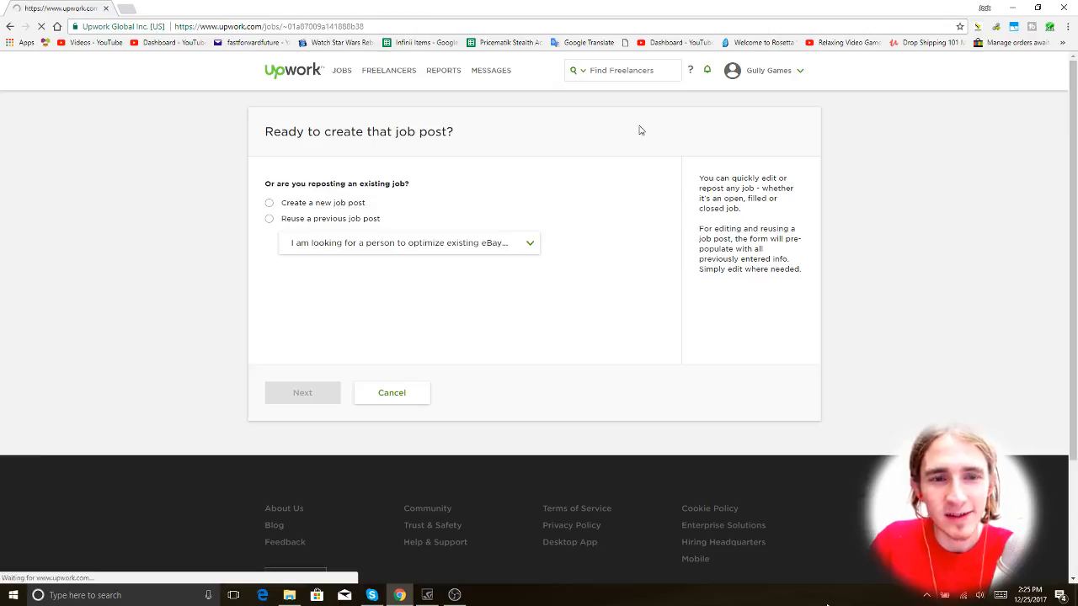
left_click(392, 393)
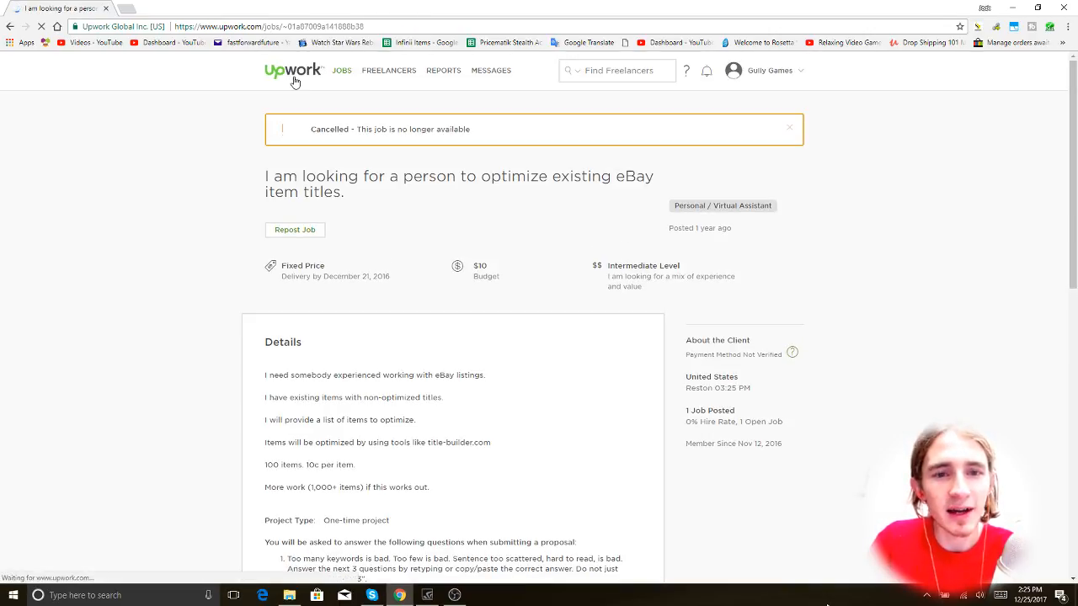
scroll("down", 3)
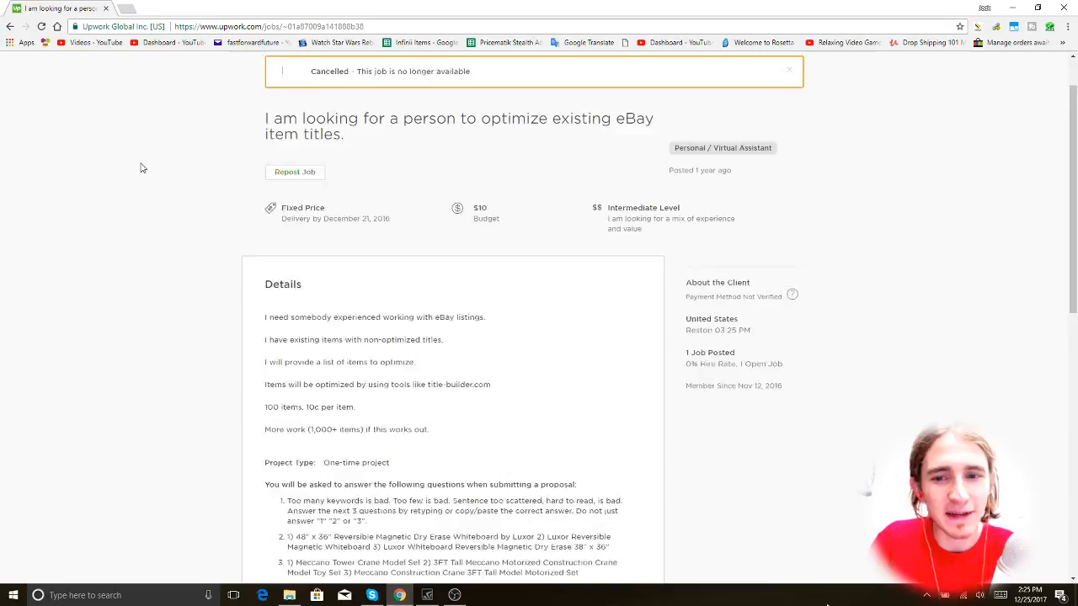
scroll("down", 3)
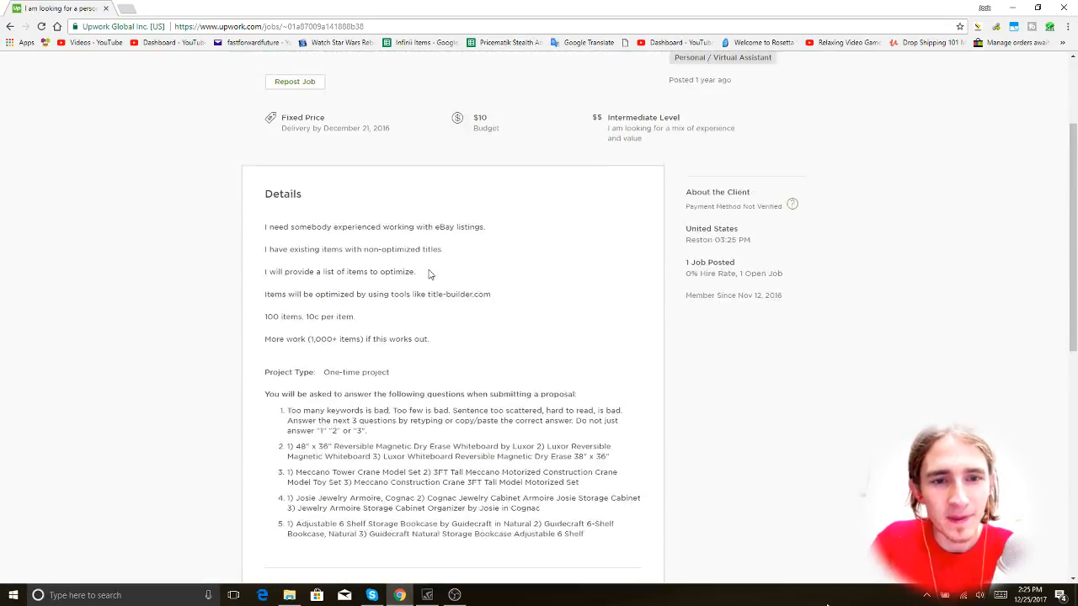
scroll("up", 3)
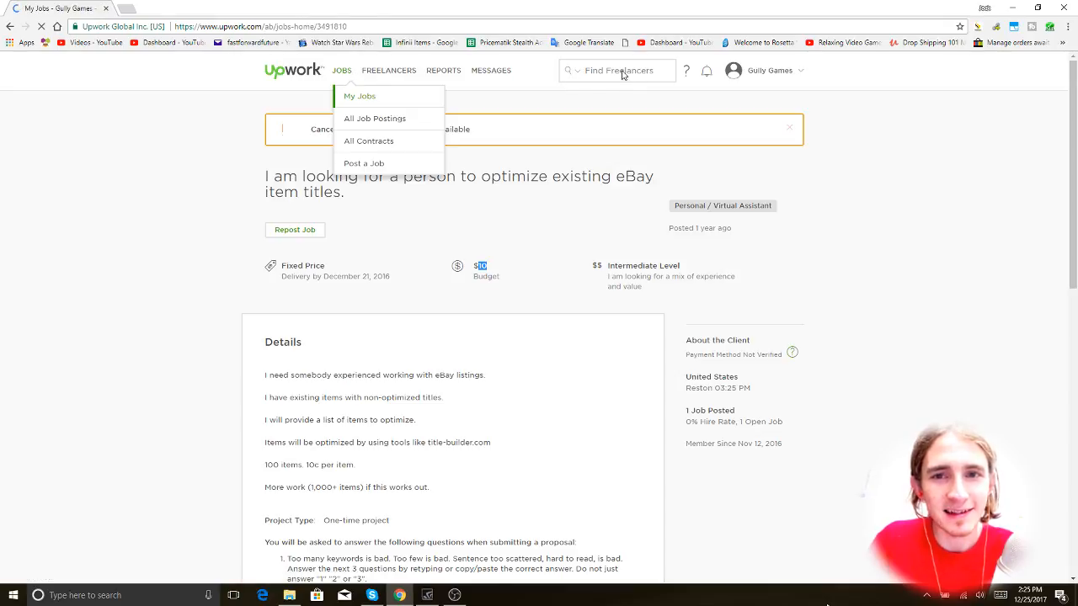
Step: Search Find Freelancers for 'ebay'
left_click(359, 96)
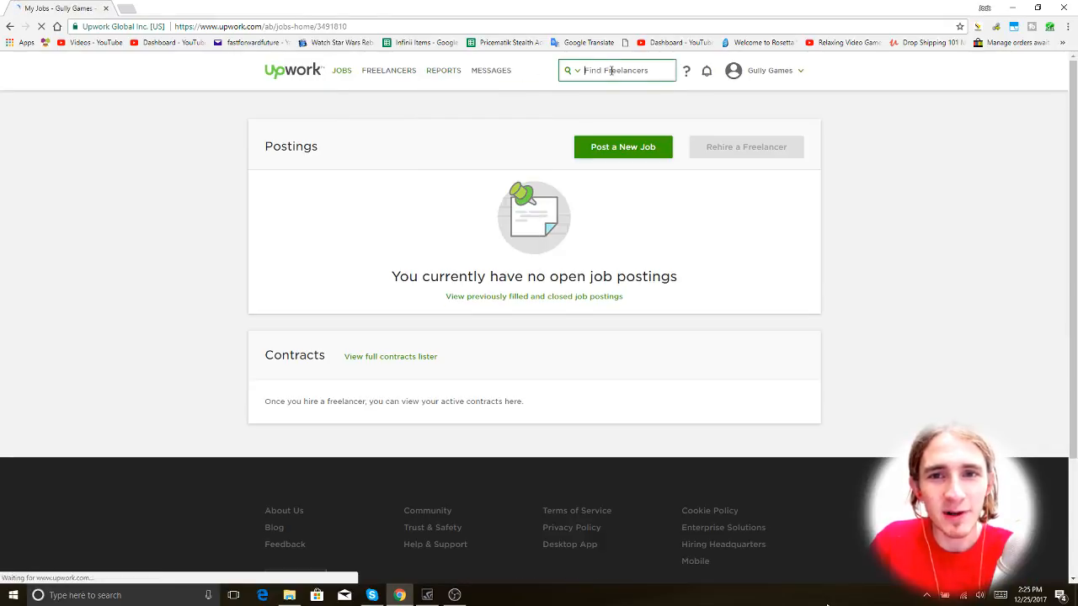
type("ebay")
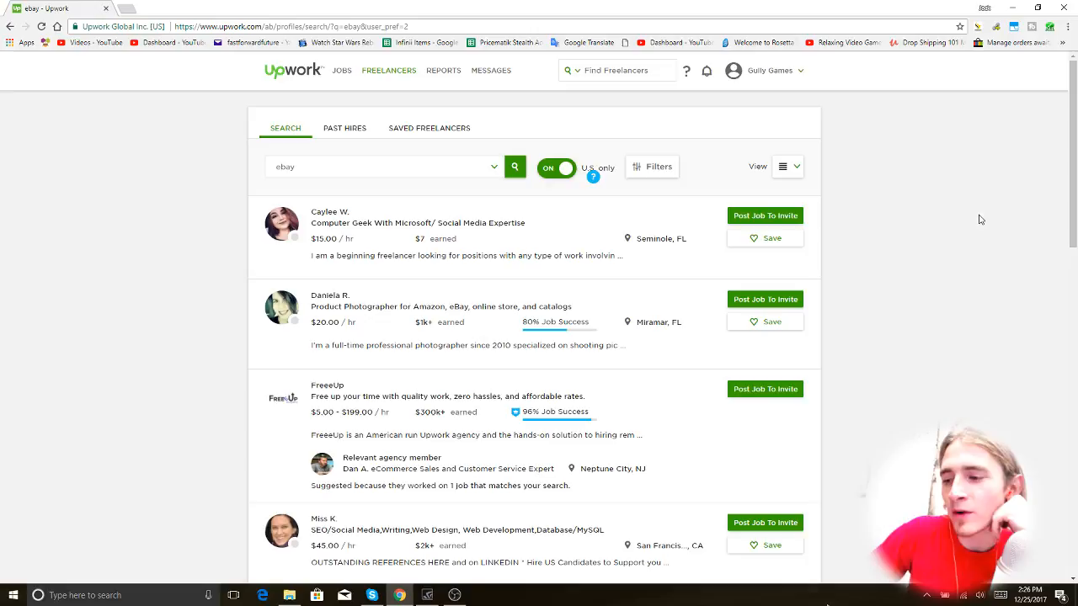
mouse_move(941, 208)
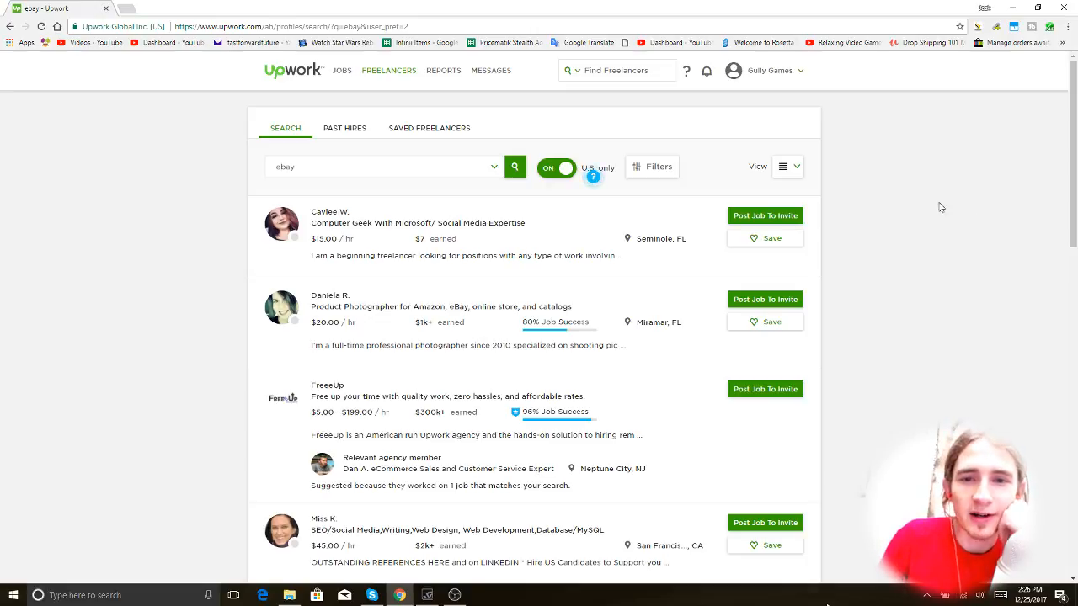
Step: Turn off U.S. only, open the Filters panel, and start typing in Location
left_click(556, 168)
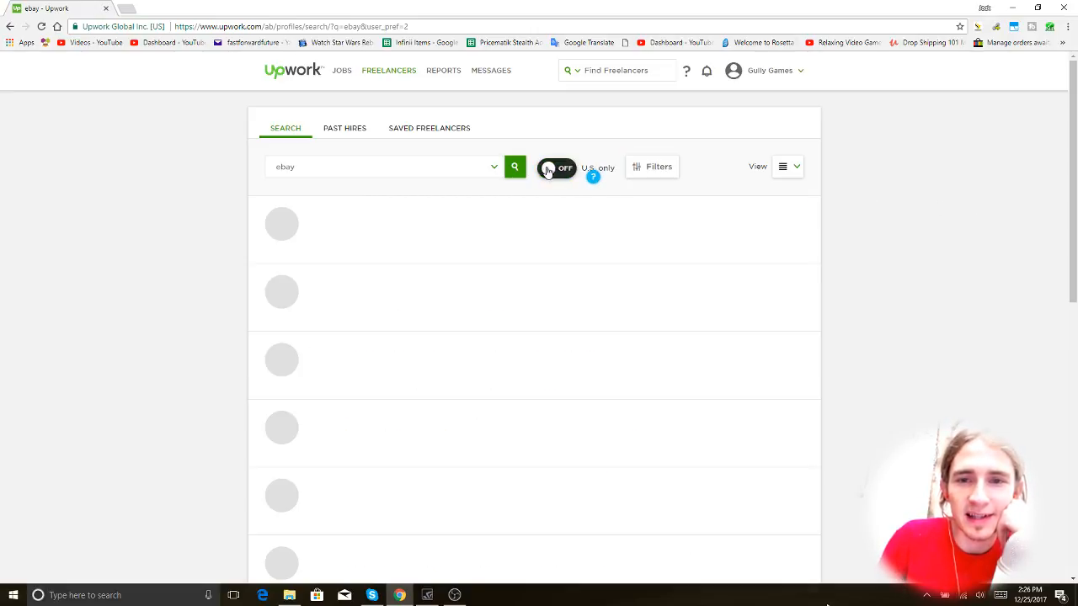
left_click(652, 166)
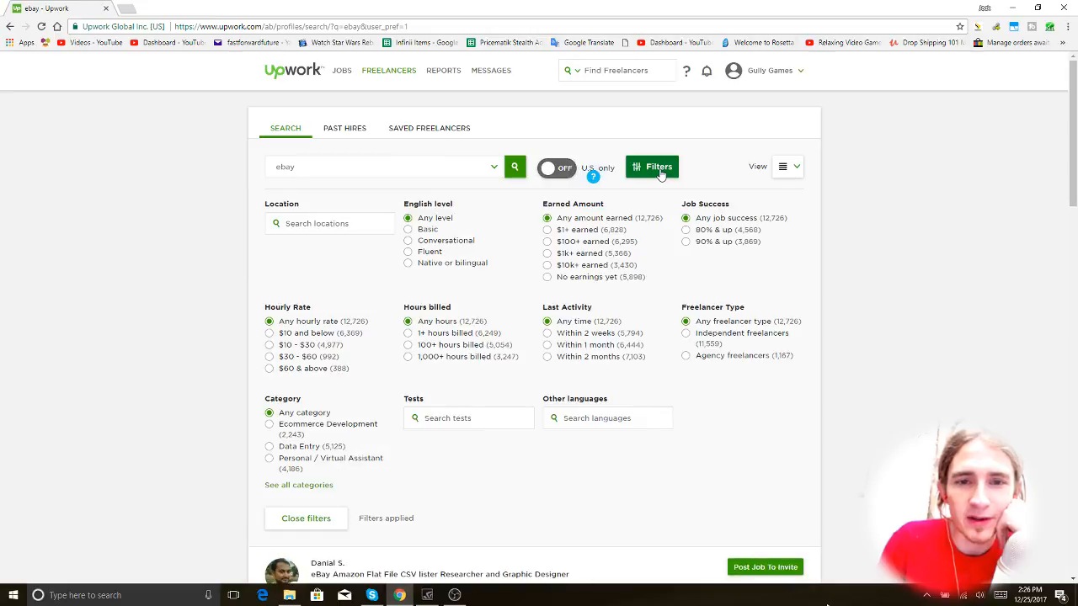
scroll("down", 3)
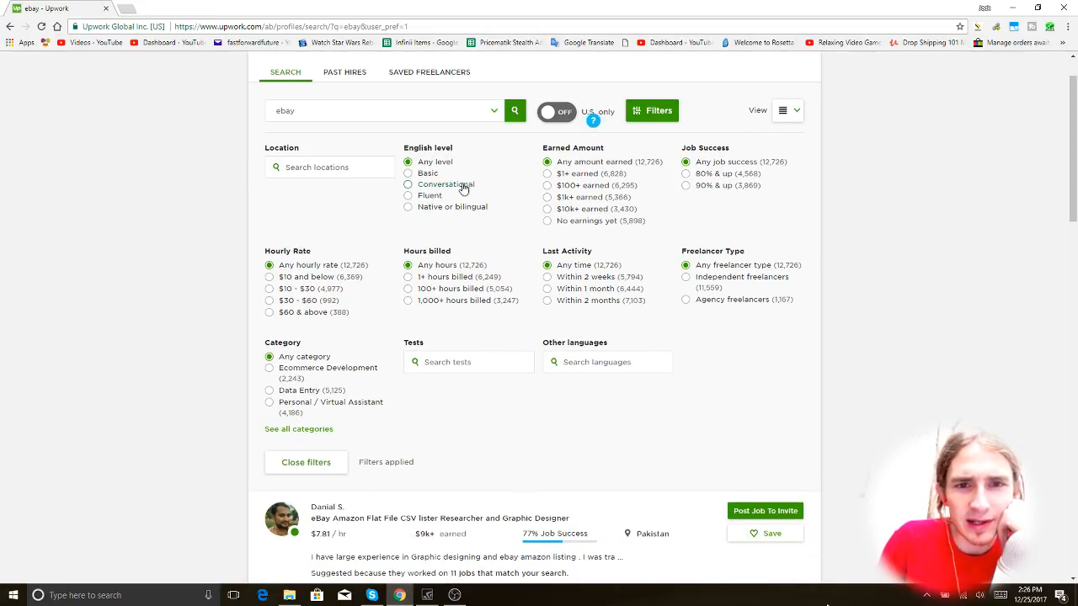
left_click(329, 167)
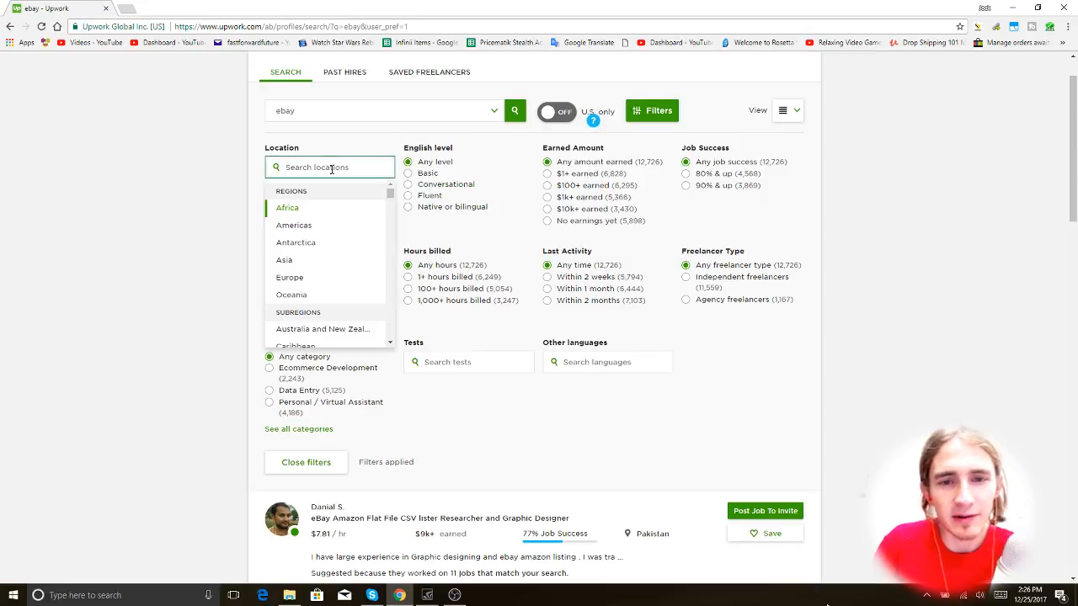
type("e")
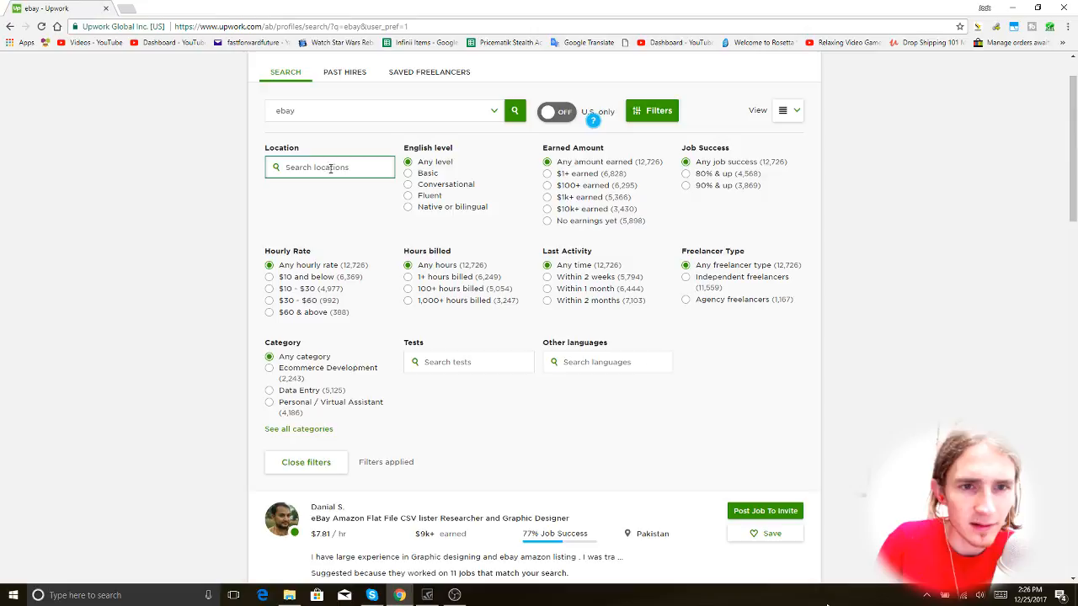
Step: Select Asia from the Location field's Regions list
left_click(329, 166)
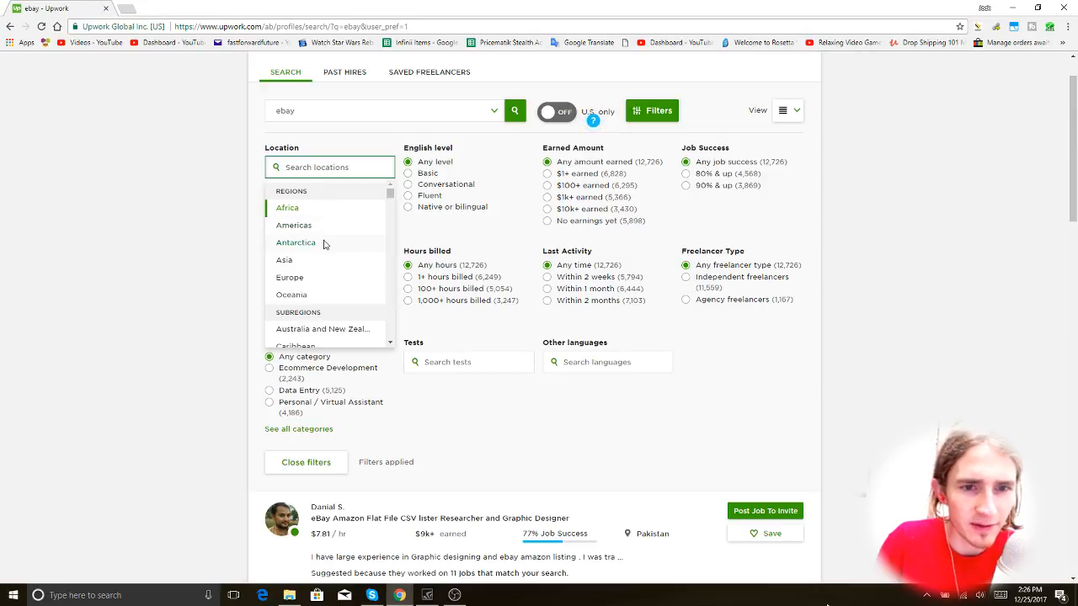
left_click(283, 259)
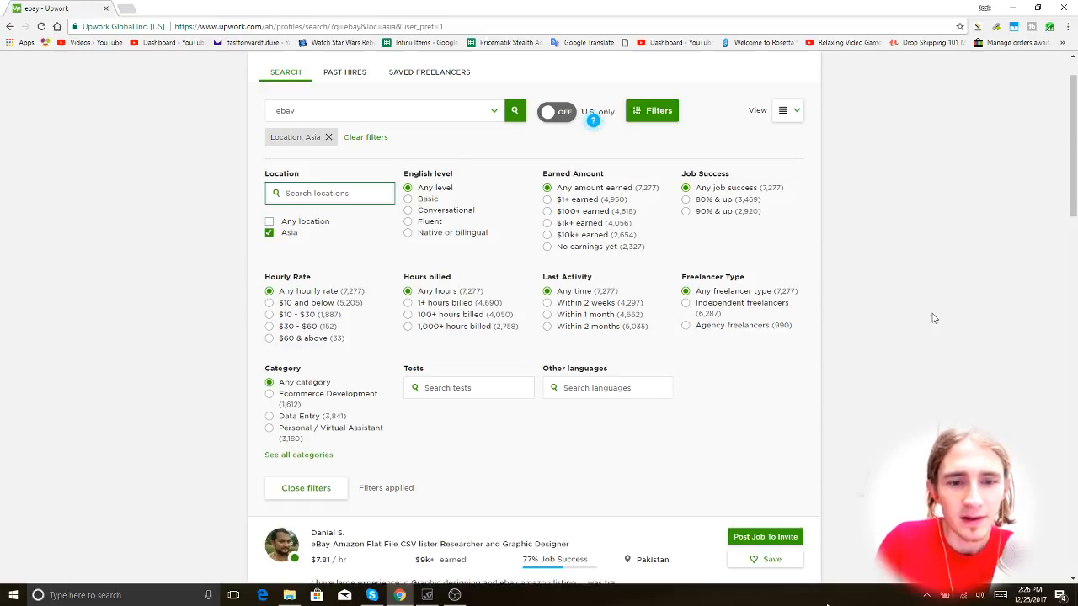
Step: Open the Total Assist agency profile in a new tab, then scroll on toward results page 2
scroll("down", 3)
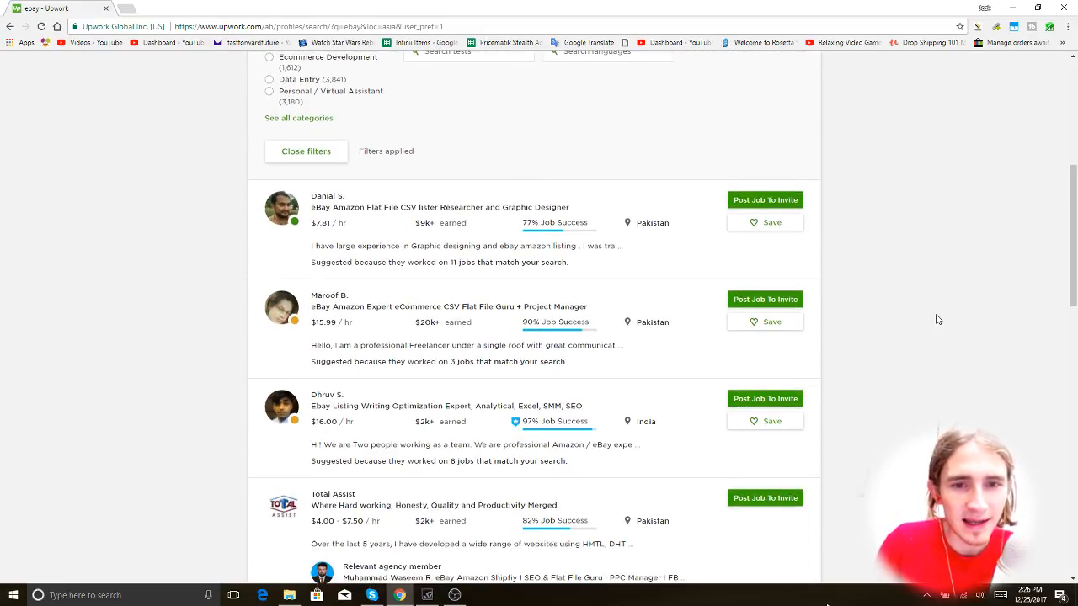
scroll("down", 3)
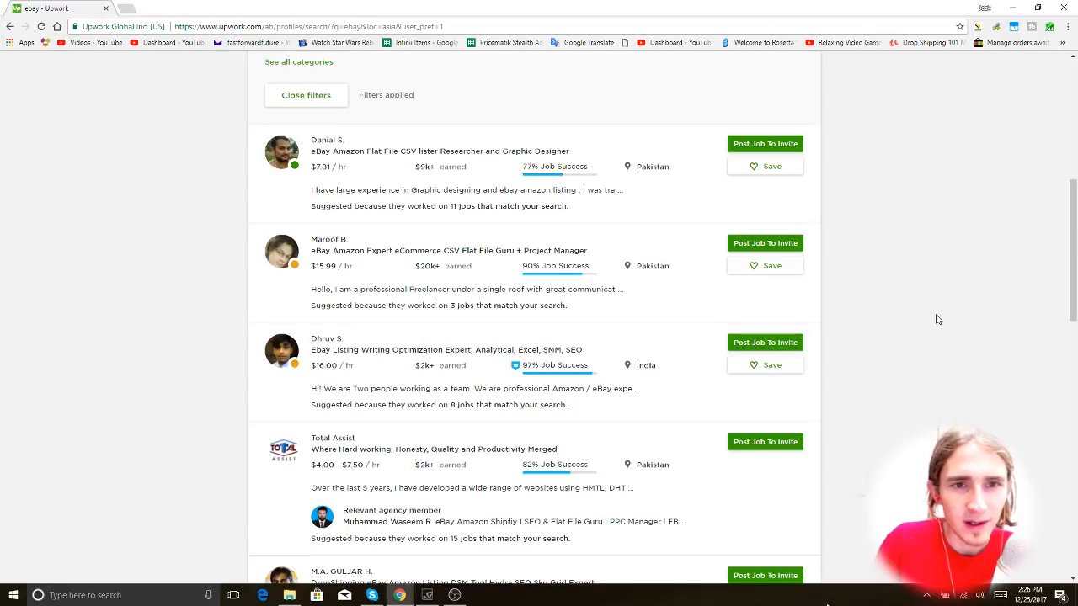
scroll("down", 3)
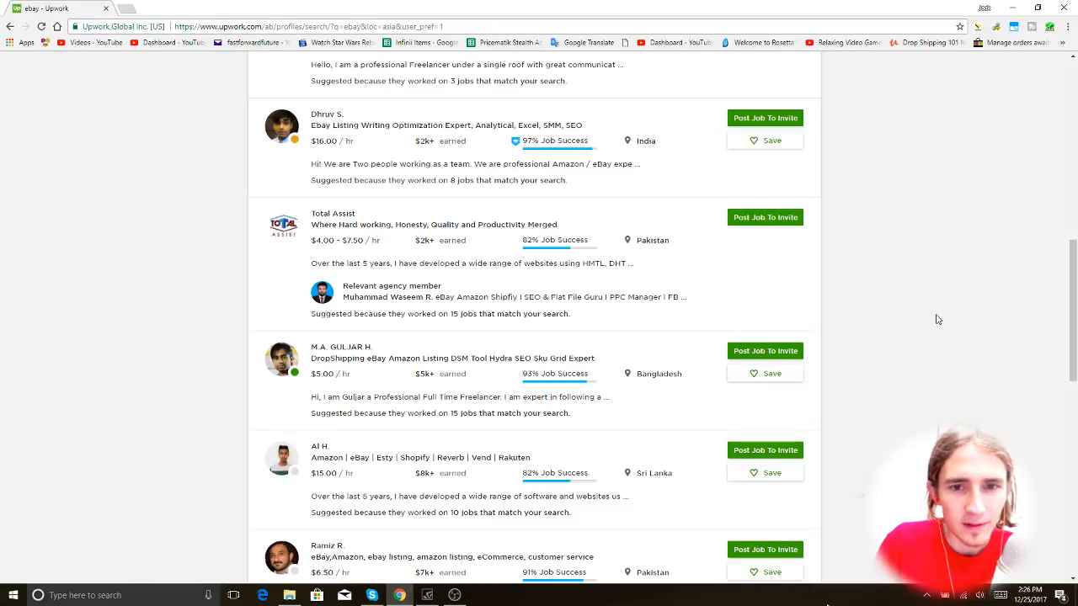
scroll("down", 3)
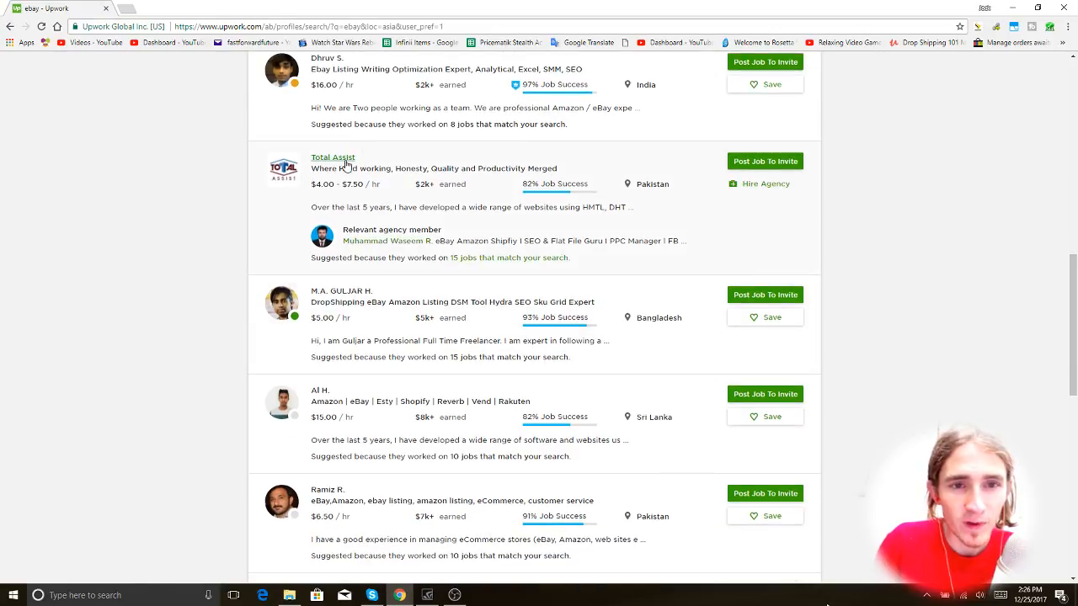
right_click(333, 157)
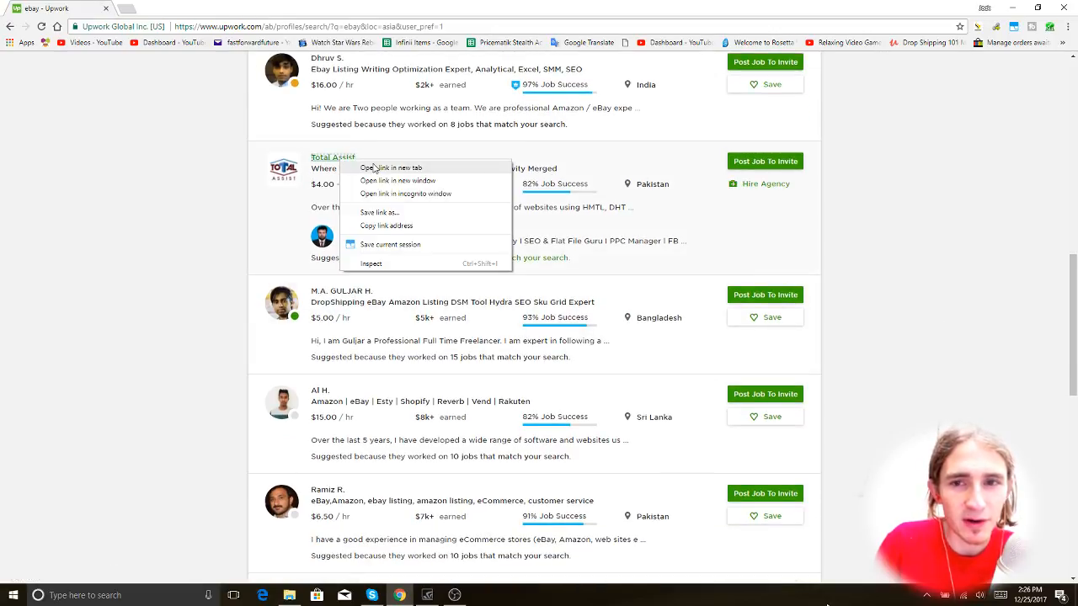
left_click(391, 168)
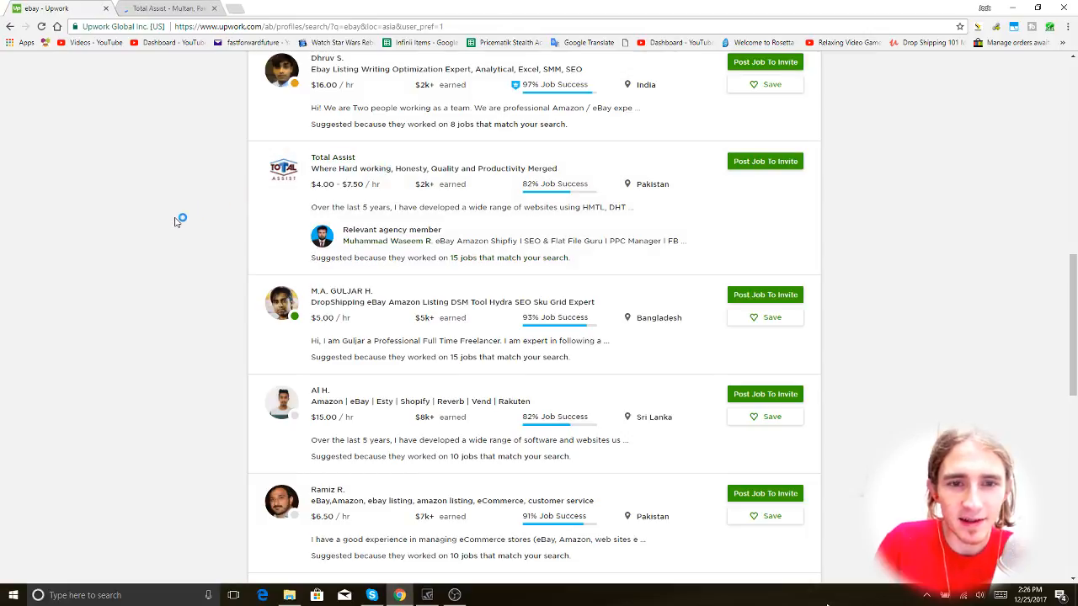
scroll("down", 3)
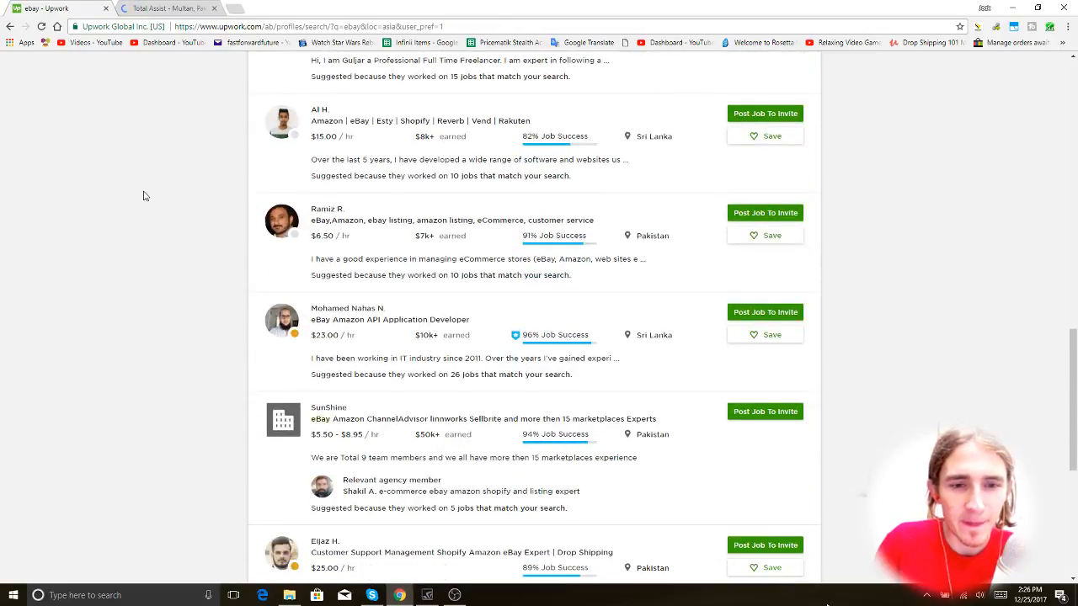
scroll("down", 3)
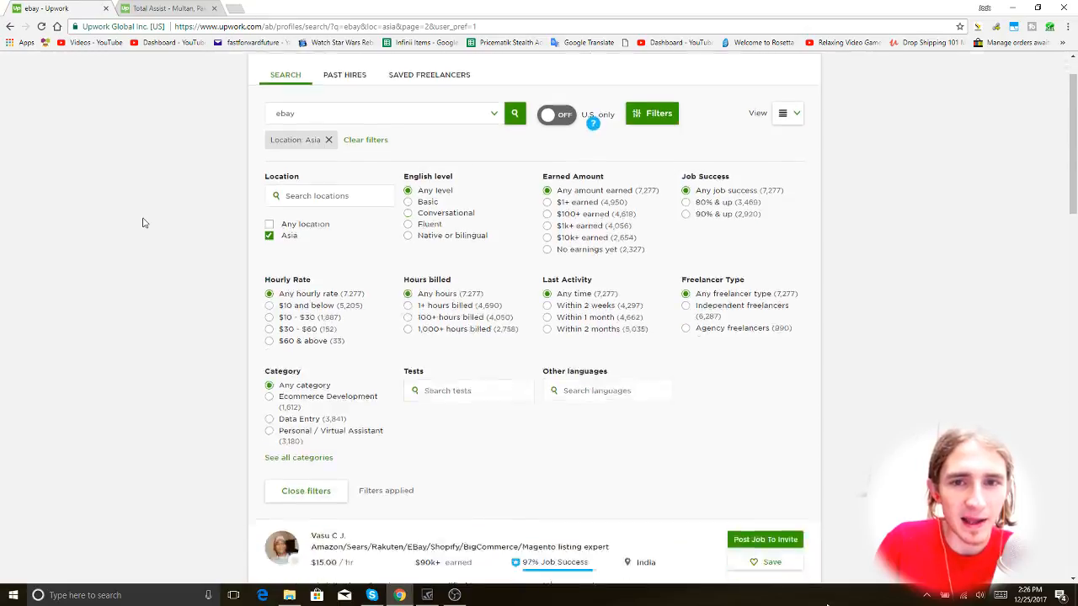
Step: Open the Unique Web Developers agency profile in a new tab from the Asia eBay results
scroll("down", 3)
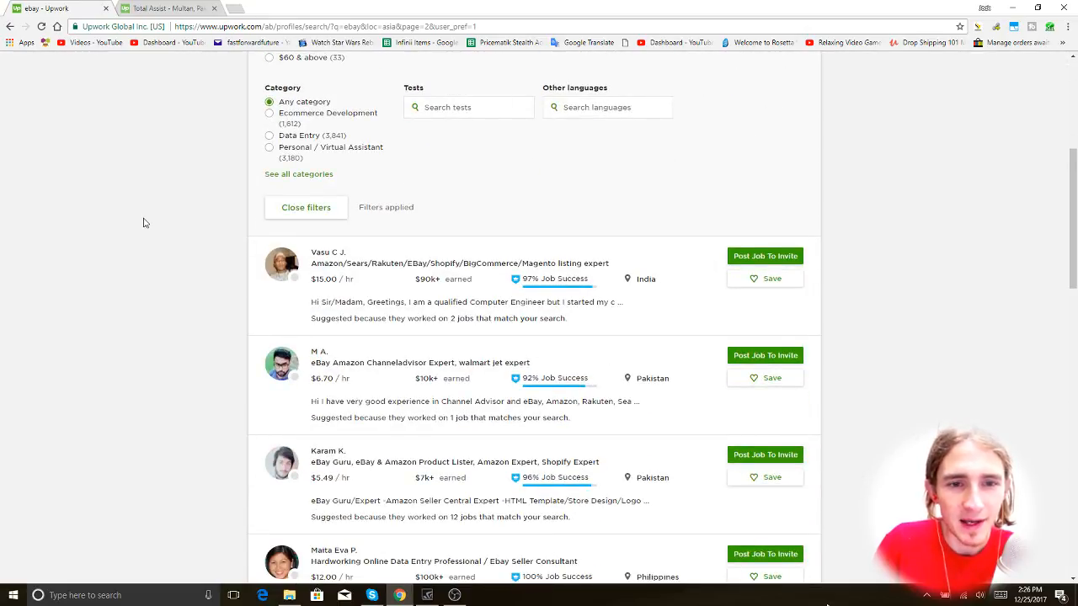
scroll("down", 3)
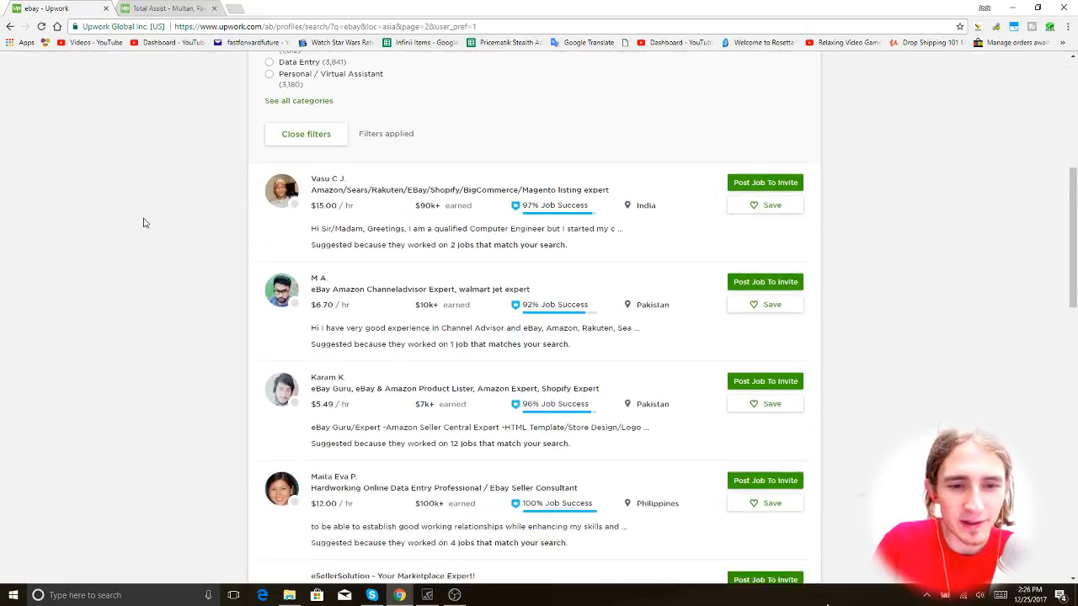
scroll("down", 3)
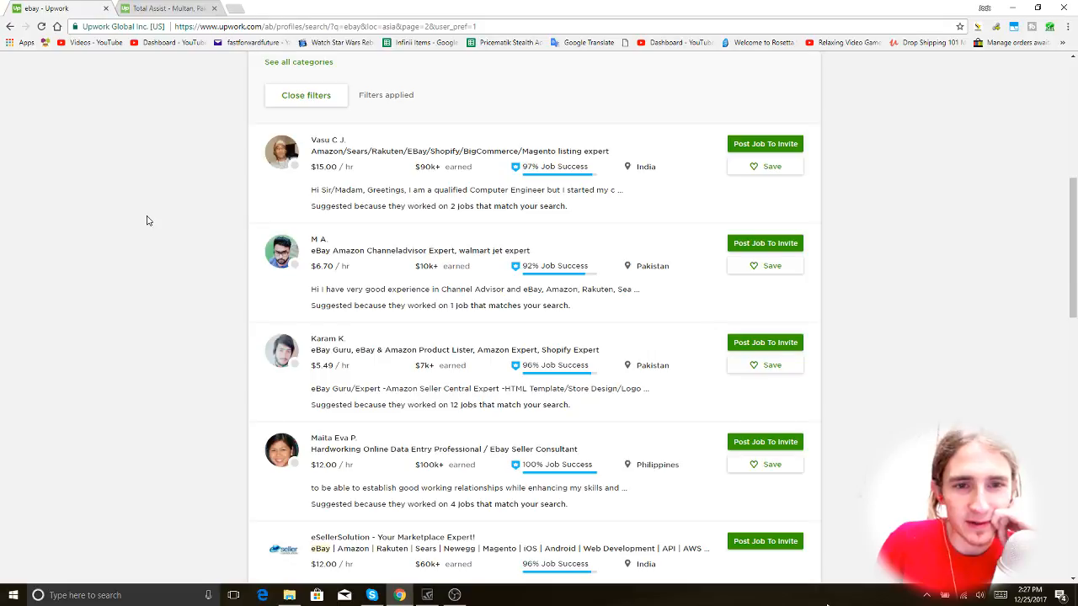
scroll("down", 3)
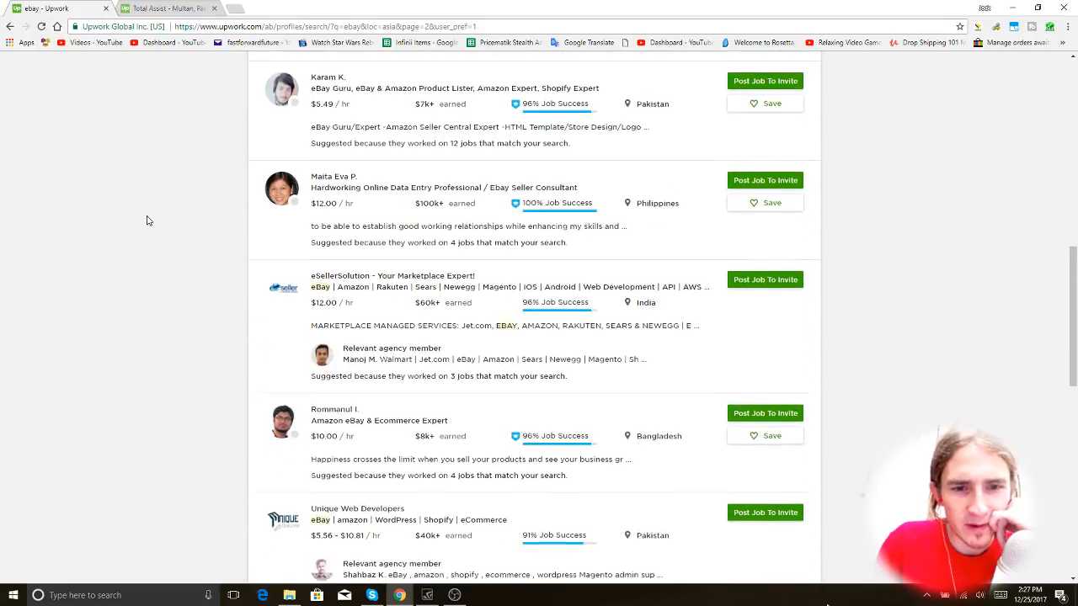
scroll("down", 3)
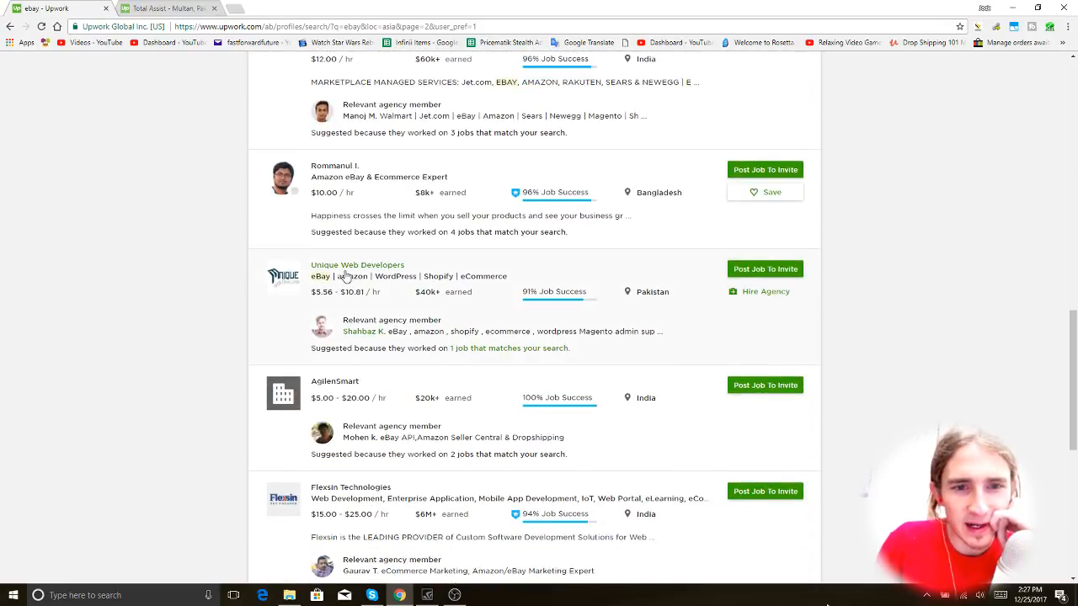
left_click(357, 265)
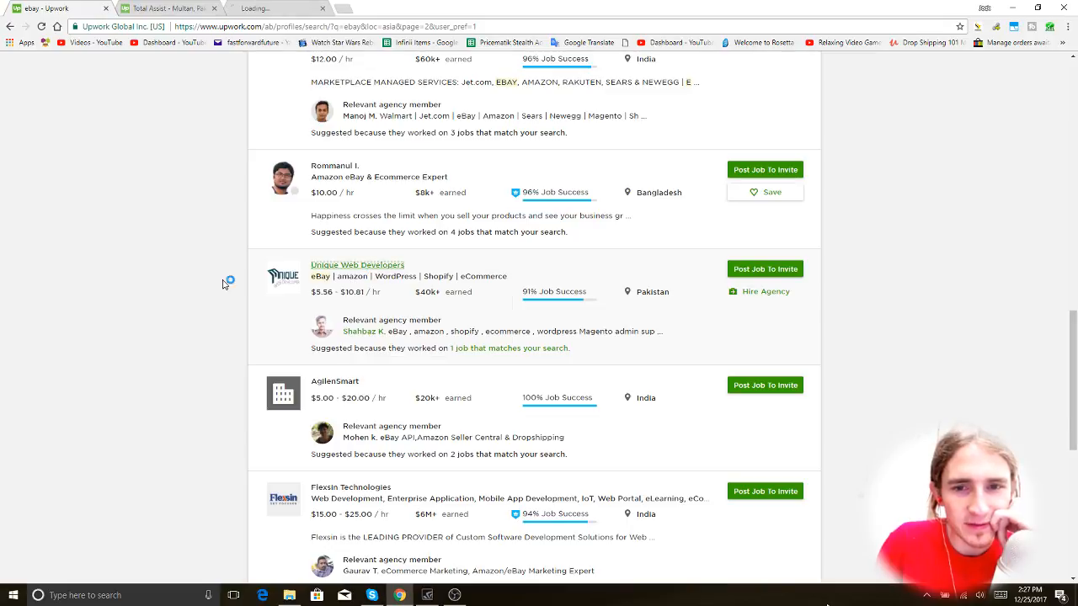
scroll("down", 3)
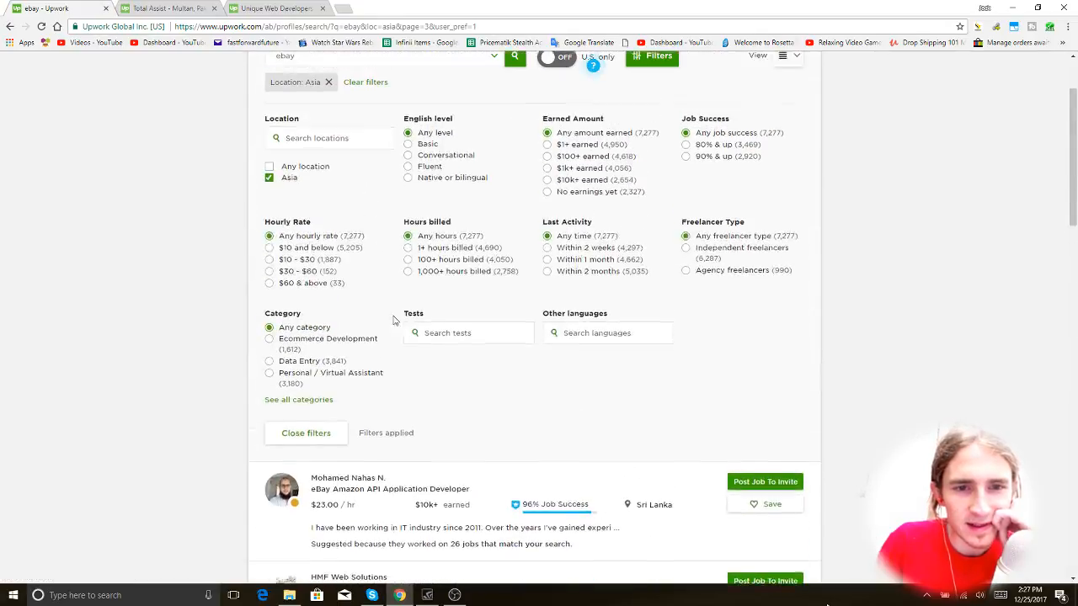
Step: Open the HMF Web Solutions and Info Technology Limited profiles in their own tabs
scroll("down", 3)
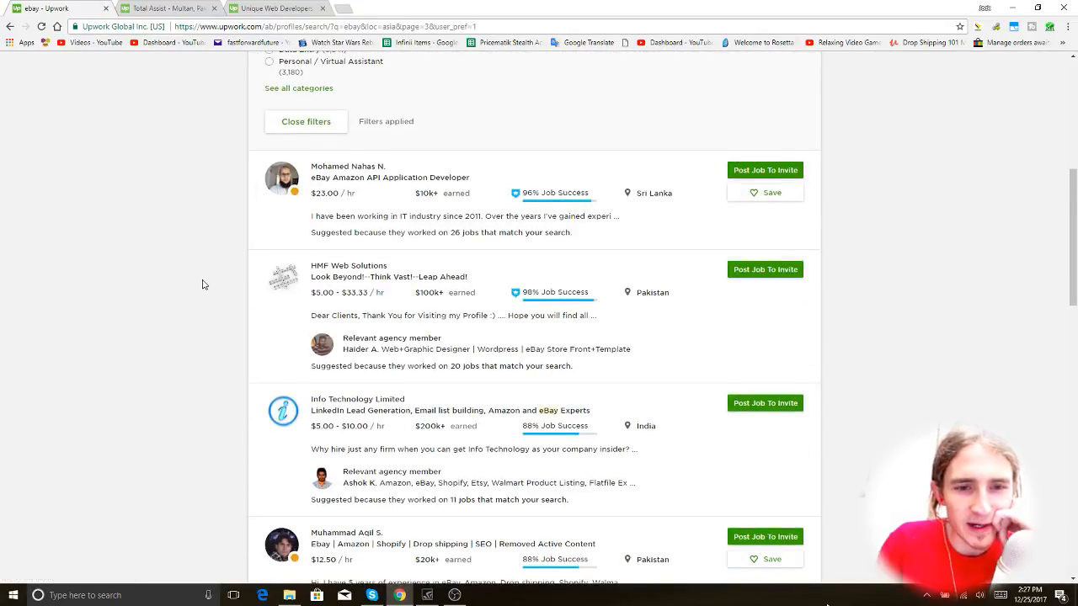
right_click(349, 209)
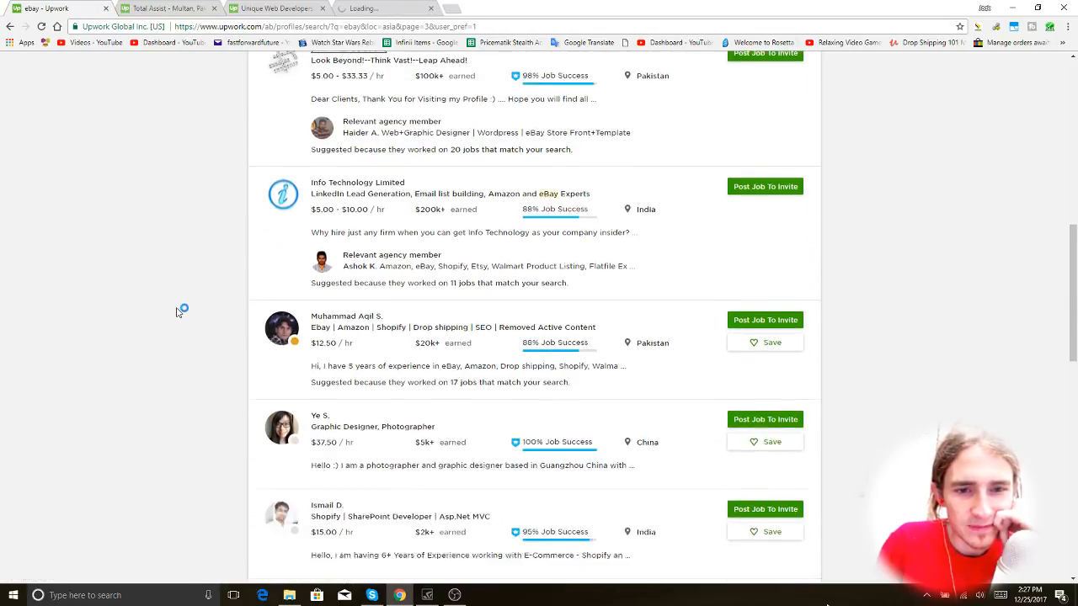
right_click(357, 182)
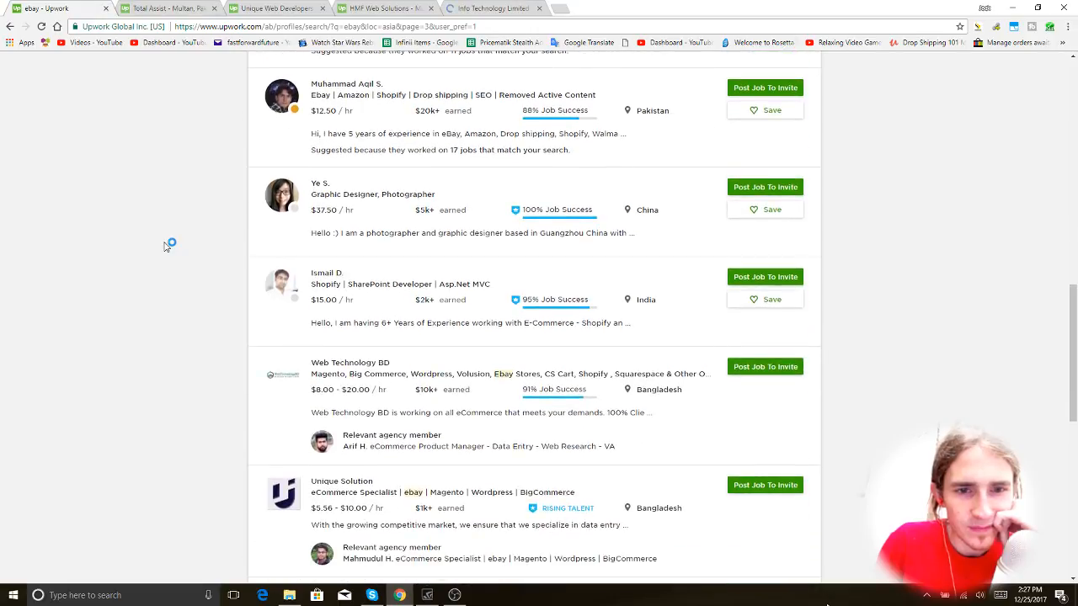
scroll("down", 3)
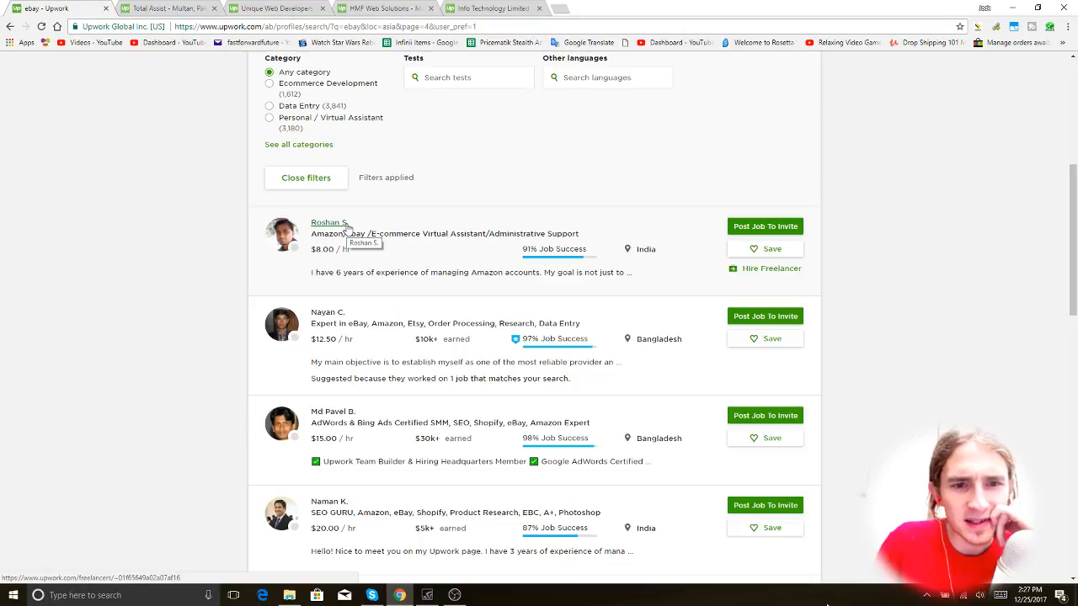
Step: Scroll through page 4 of the Asia eBay results looking for another freelancer
scroll("down", 3)
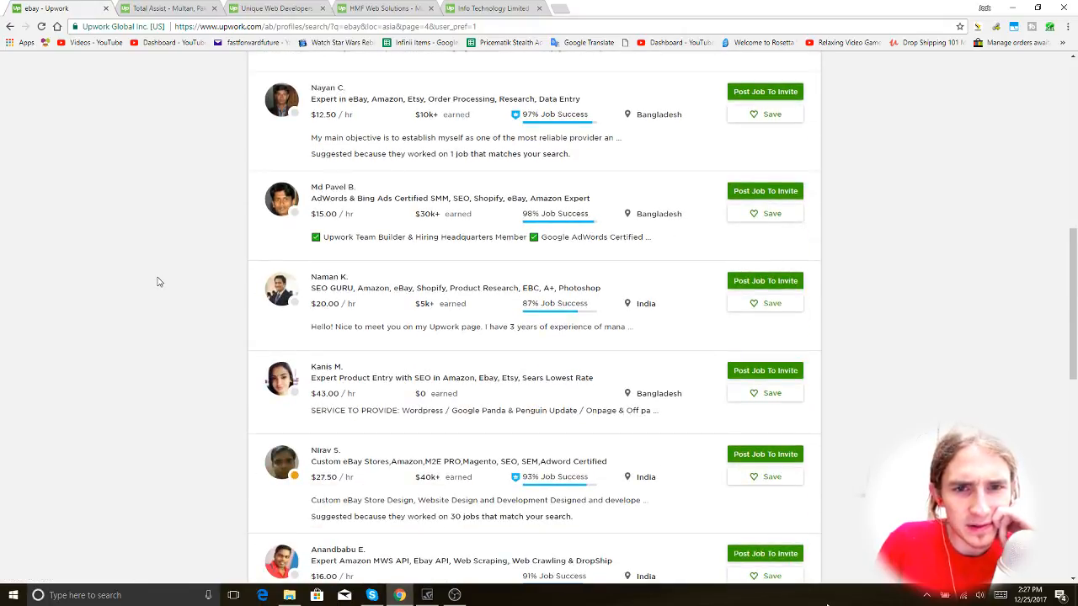
scroll("down", 3)
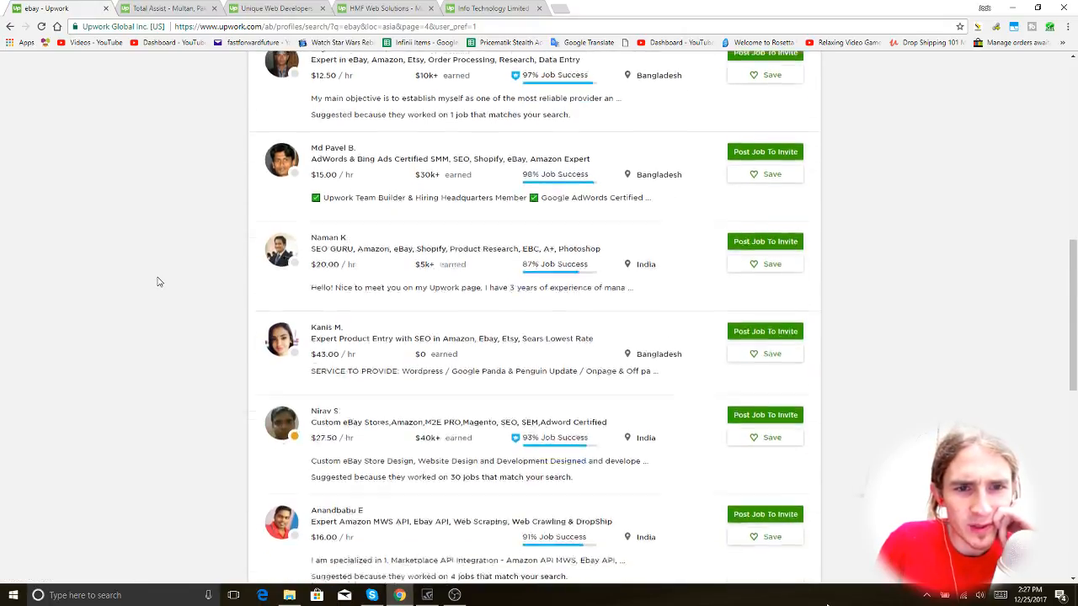
scroll("down", 3)
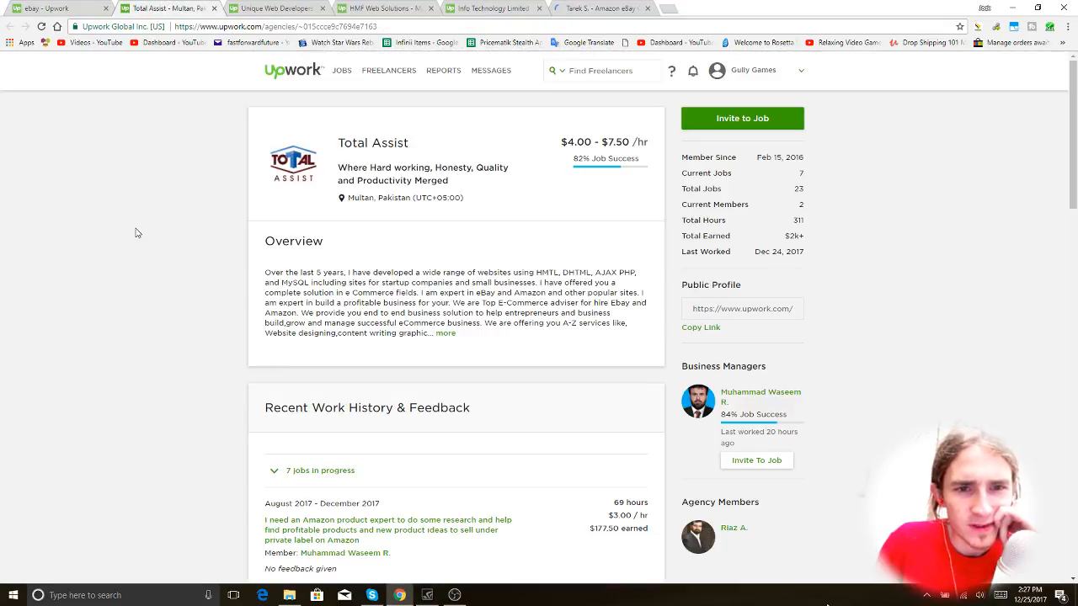
mouse_move(508, 223)
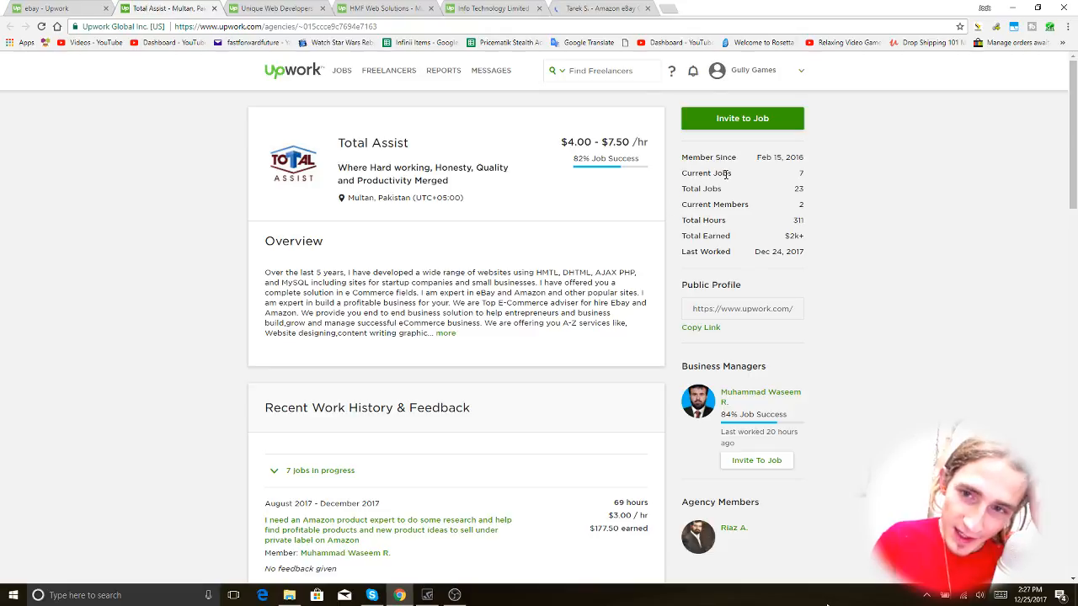
mouse_move(837, 181)
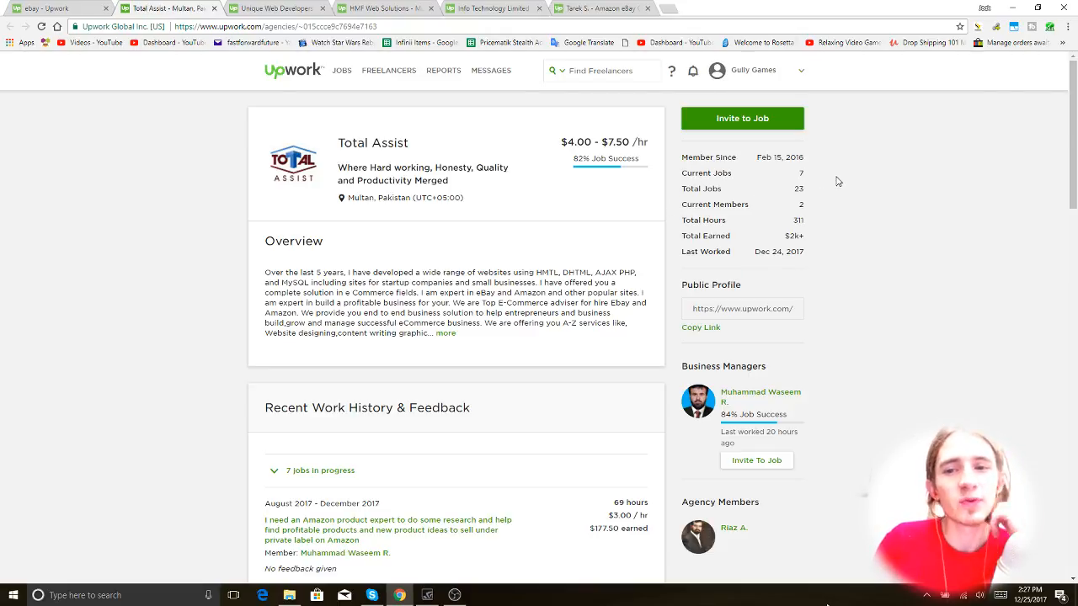
mouse_move(799, 183)
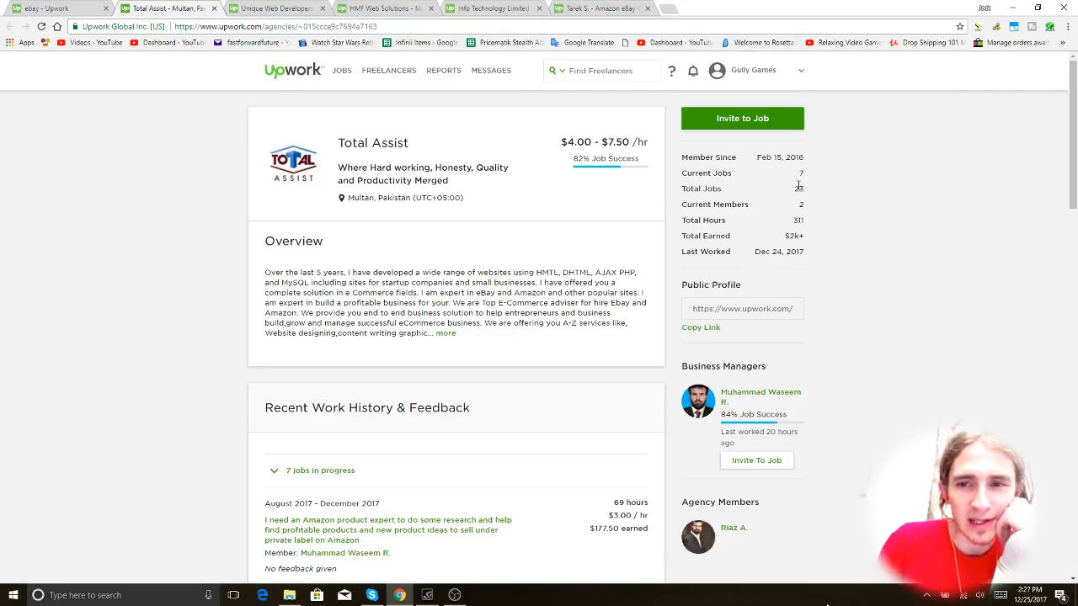
Step: Review Total Assist's work history and feedback, then view Unique Web Developers and HMF Web Solutions tabs
double_click(702, 189)
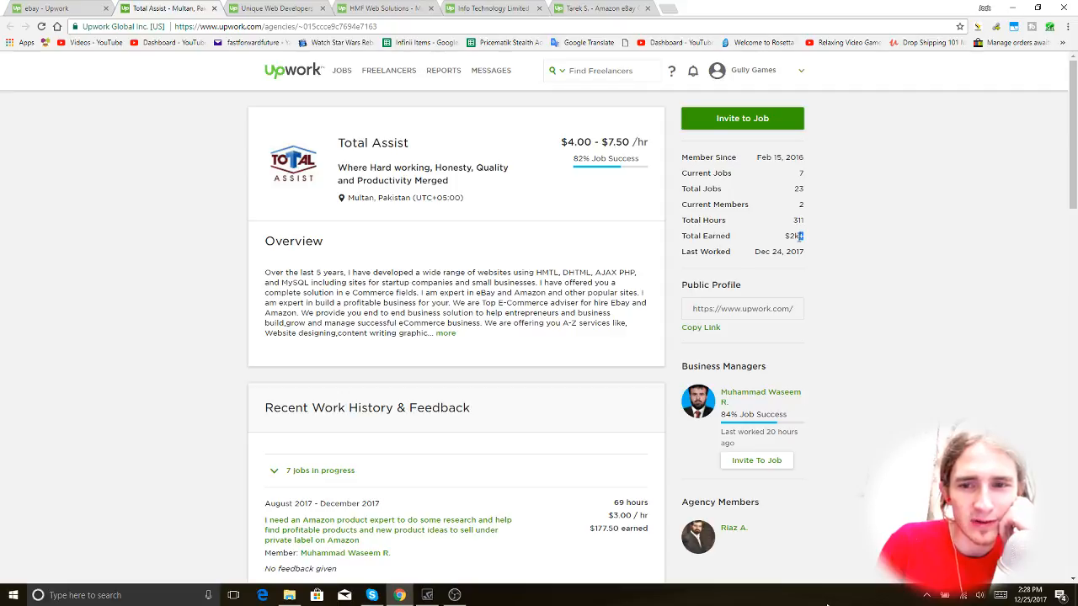
scroll("down", 3)
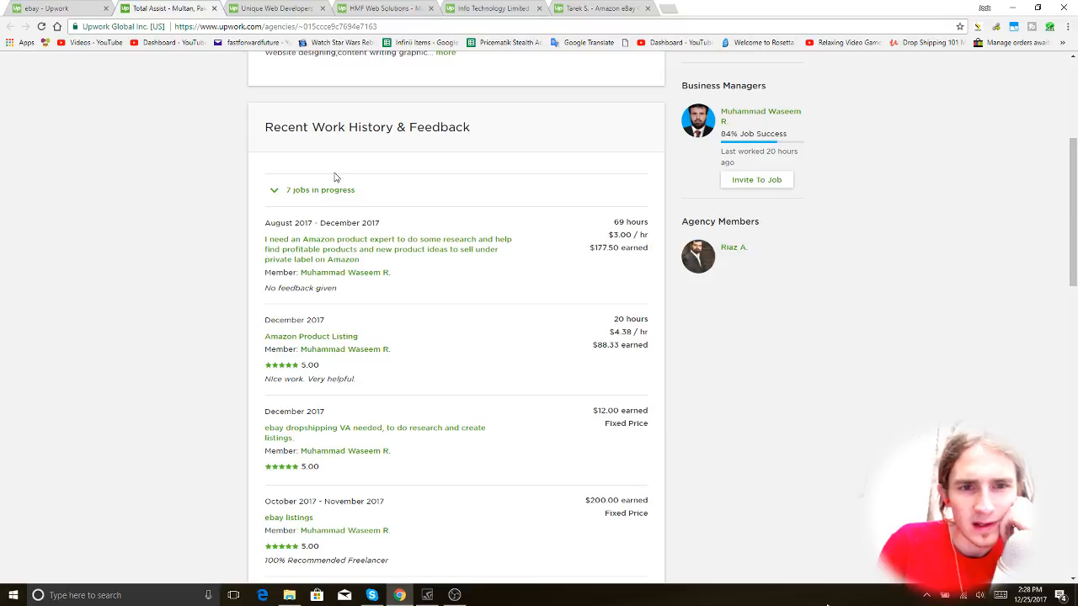
mouse_move(823, 282)
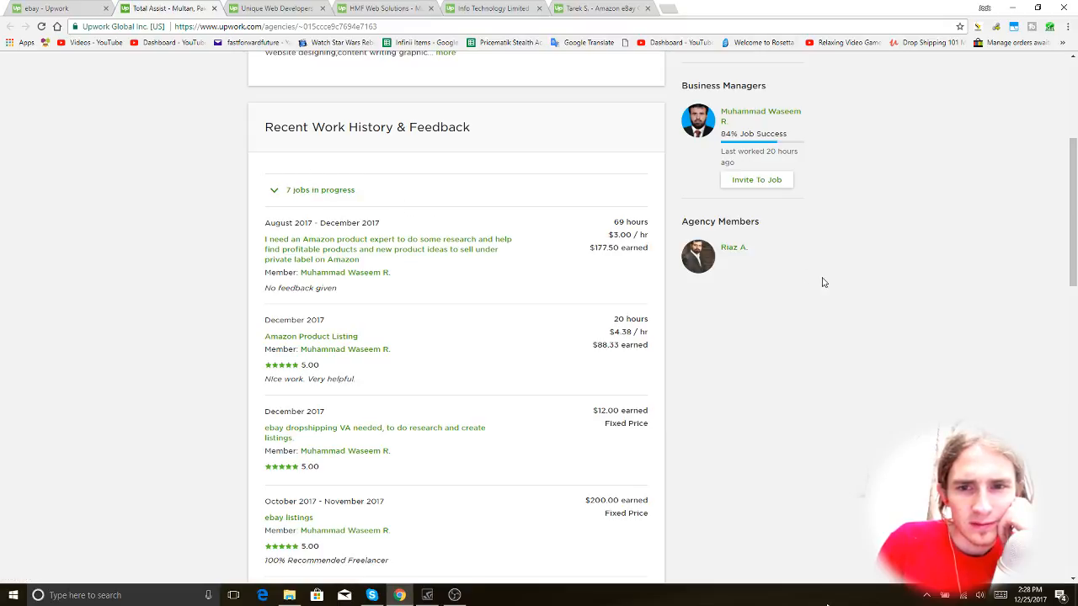
scroll("down", 3)
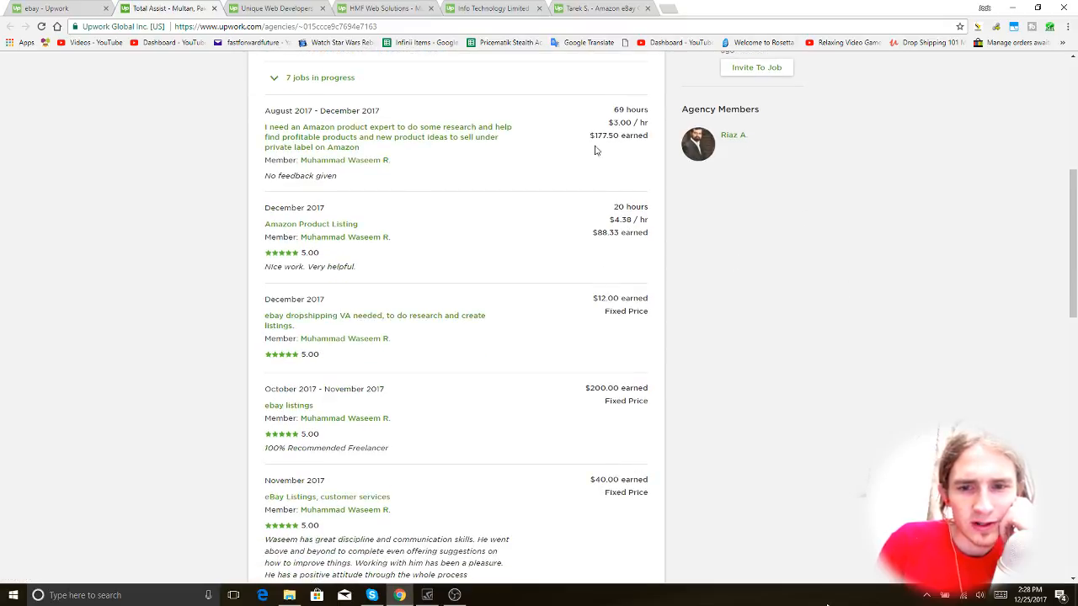
scroll("down", 3)
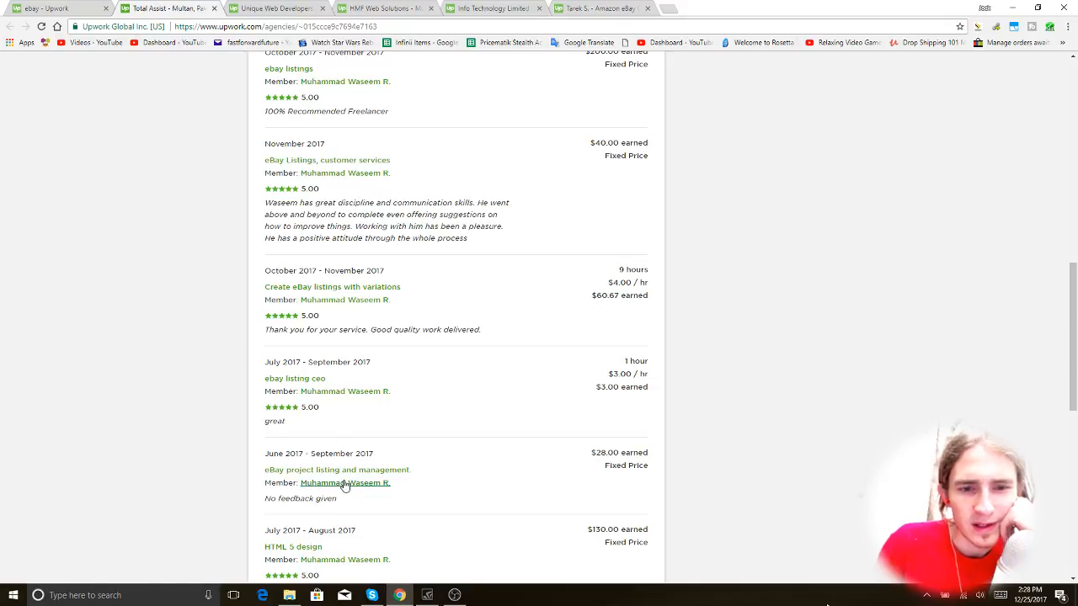
scroll("down", 3)
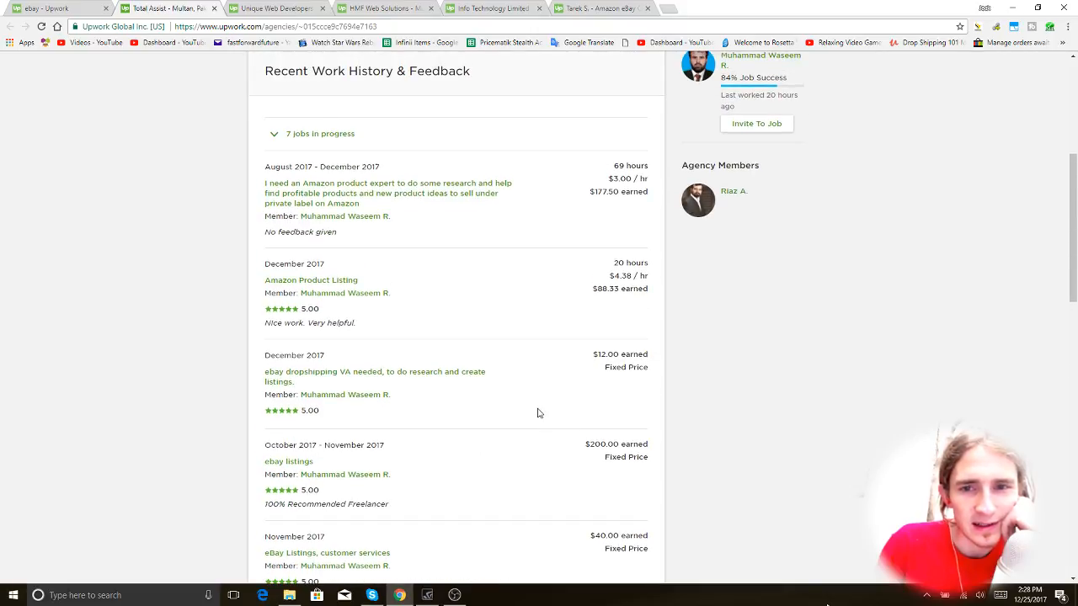
scroll("down", 3)
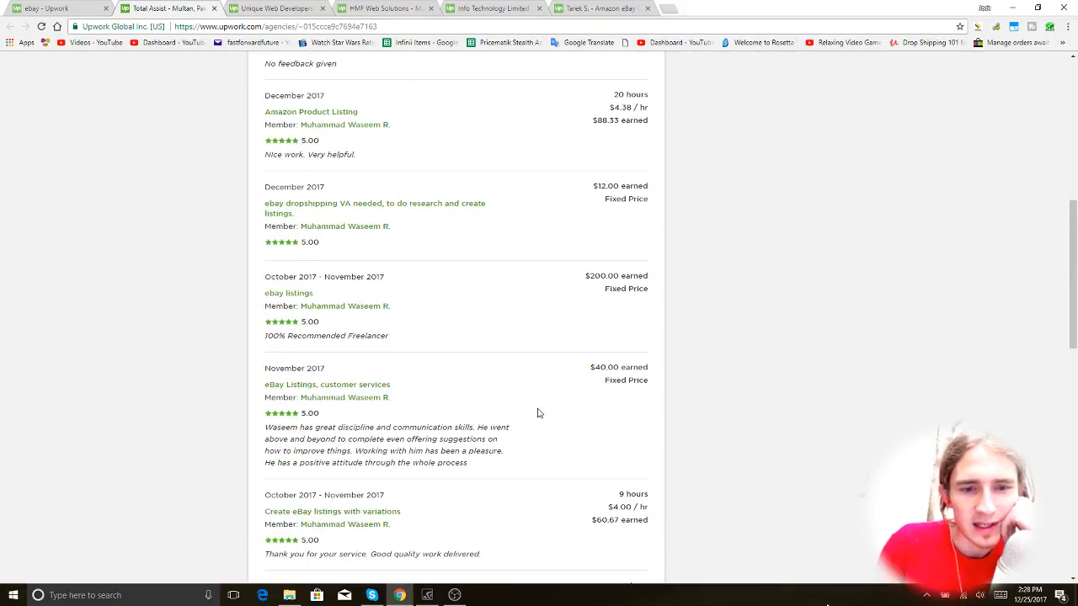
scroll("up", 3)
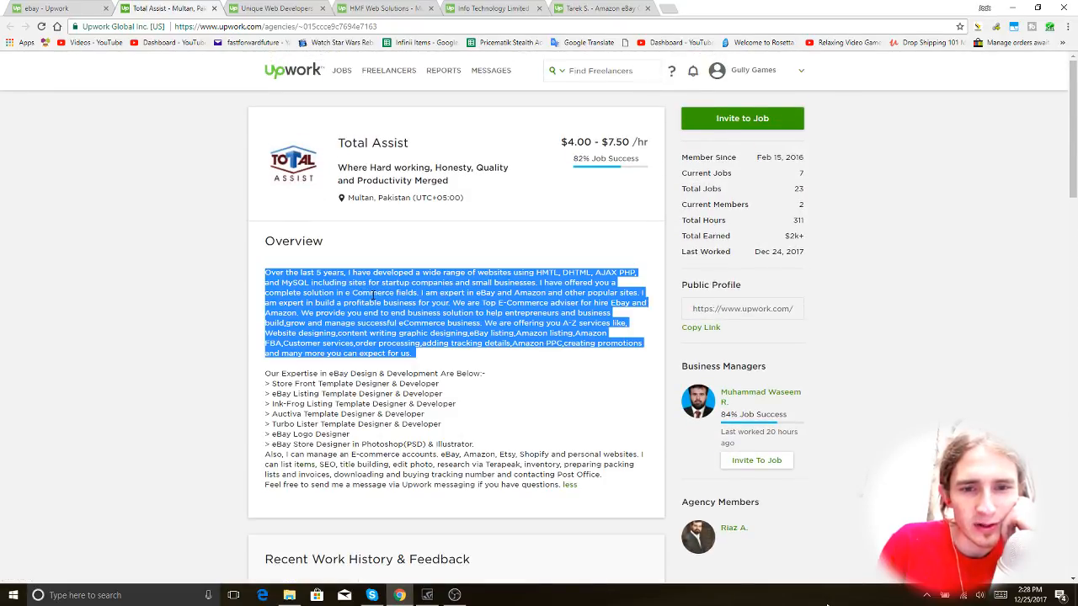
scroll("down", 3)
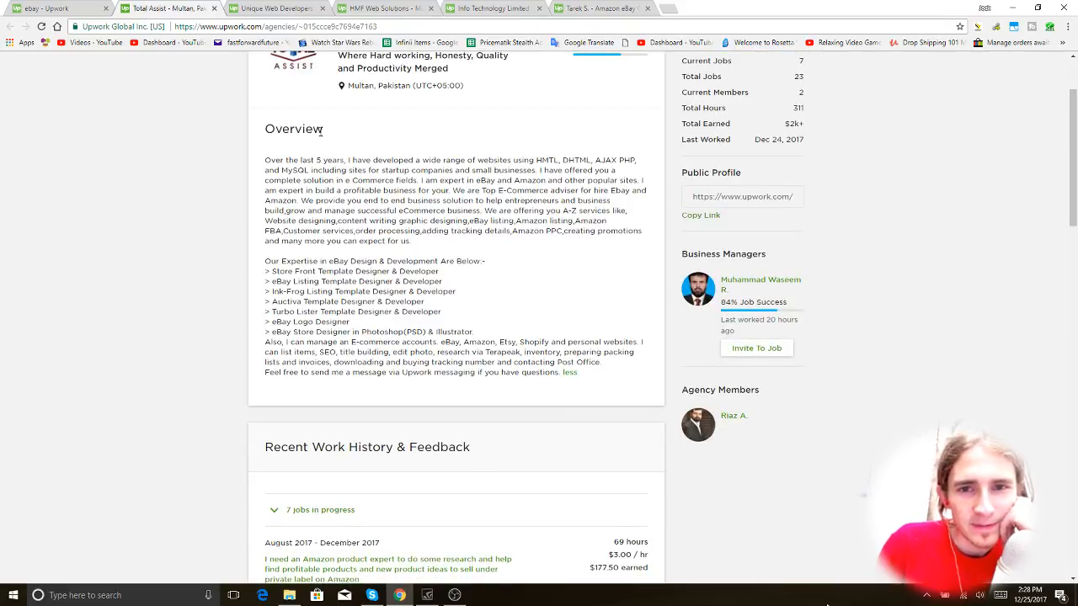
left_click(278, 8)
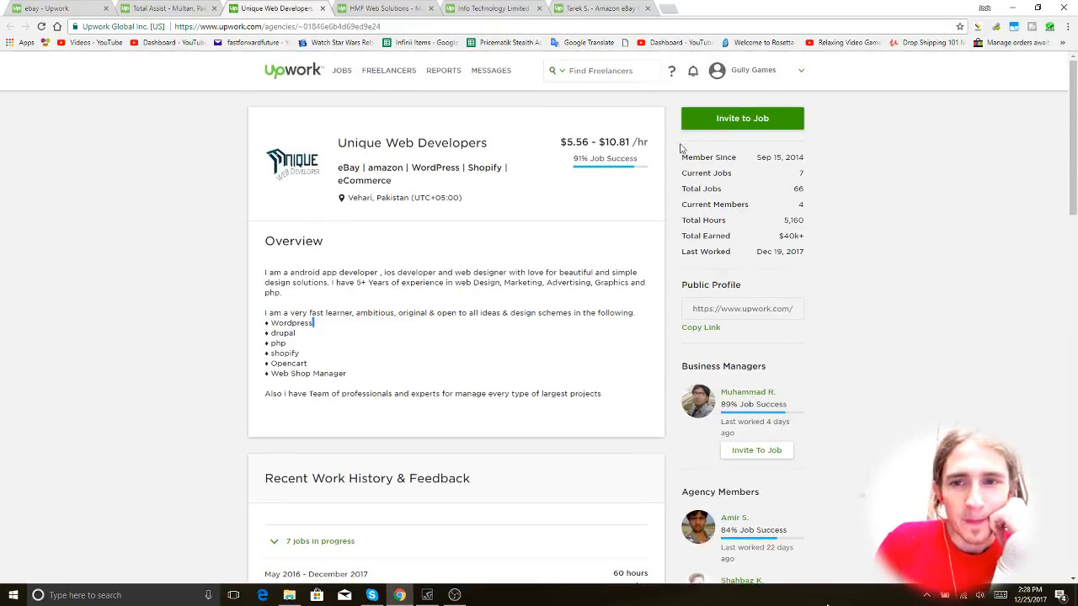
left_click(387, 9)
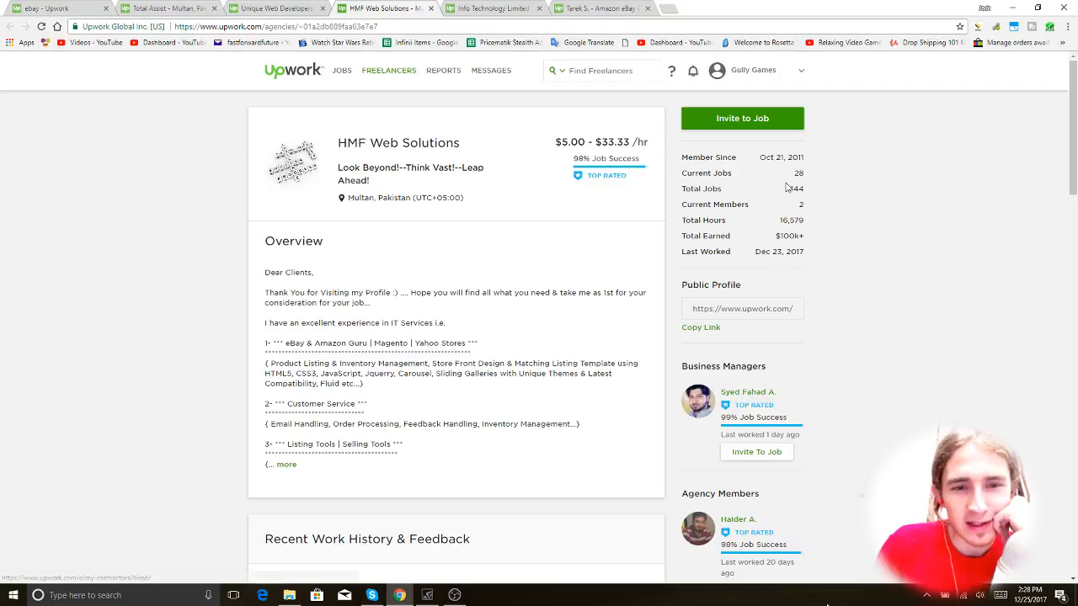
mouse_move(894, 232)
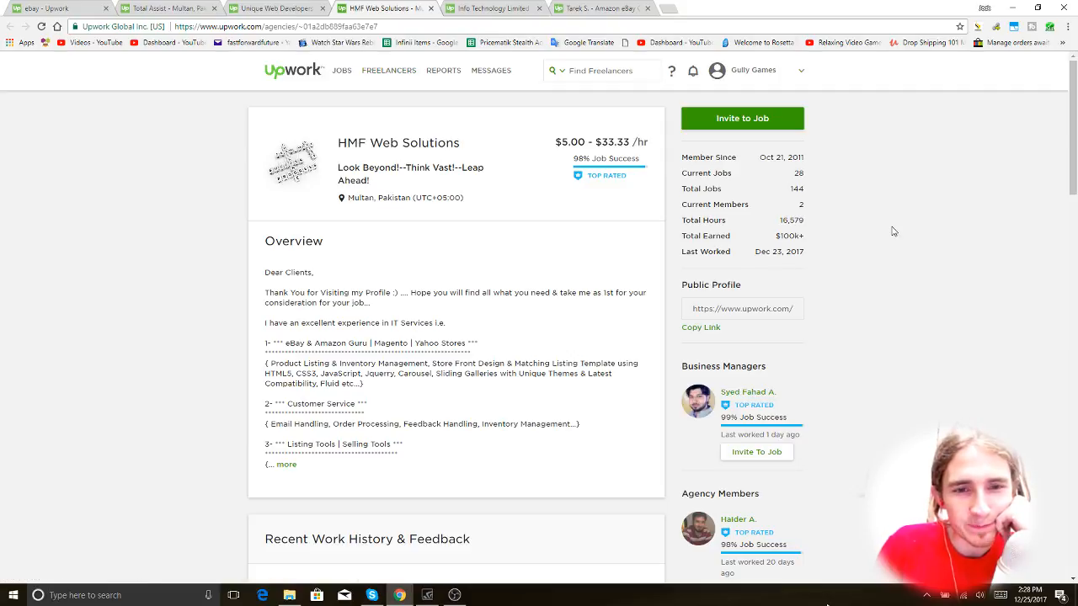
double_click(432, 143)
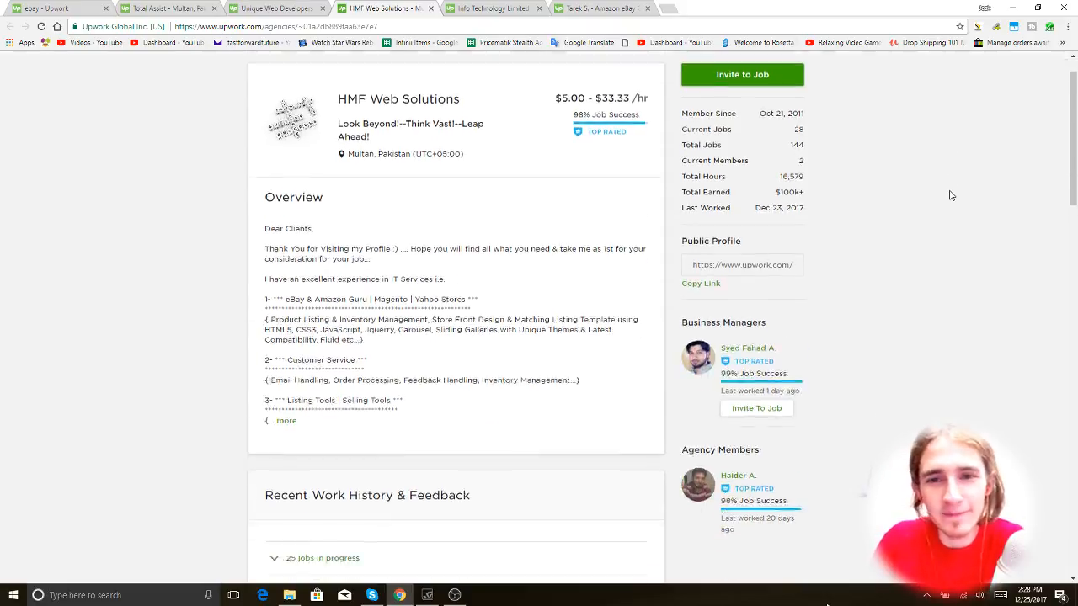
scroll("down", 3)
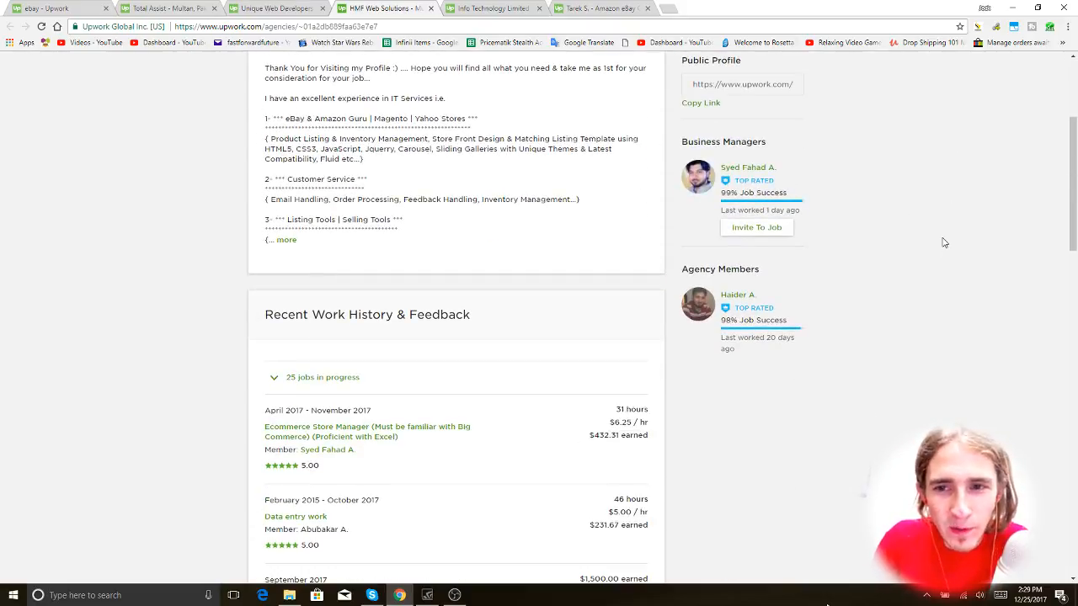
scroll("down", 3)
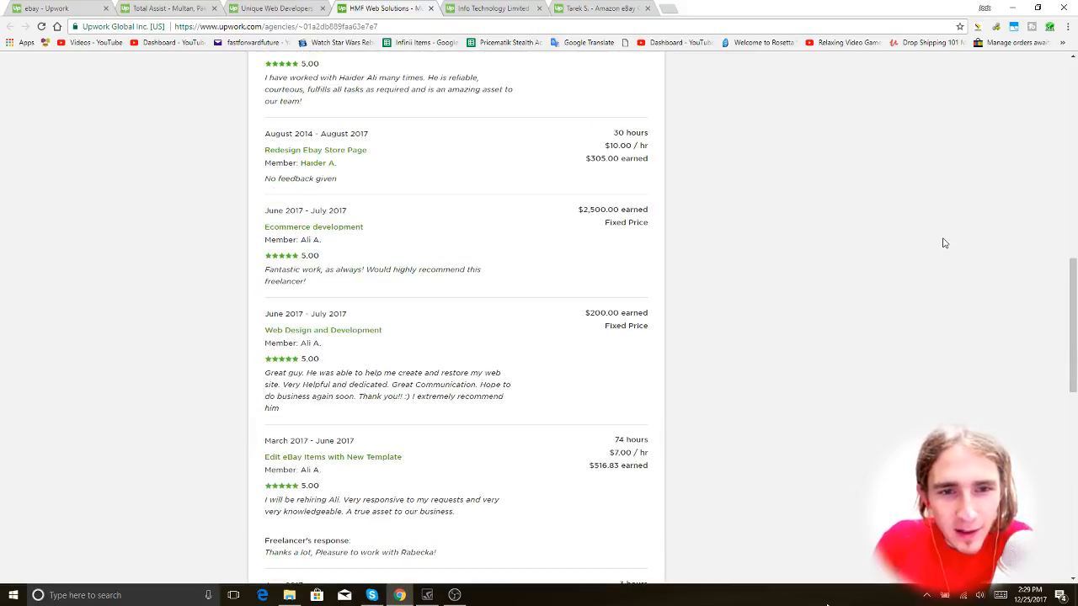
scroll("up", 3)
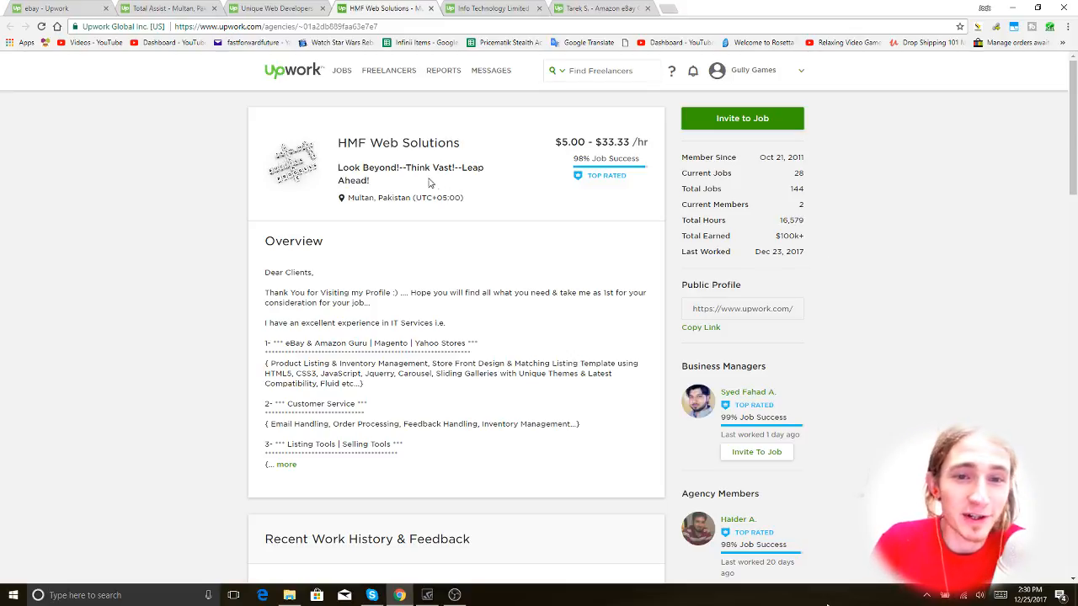
double_click(383, 142)
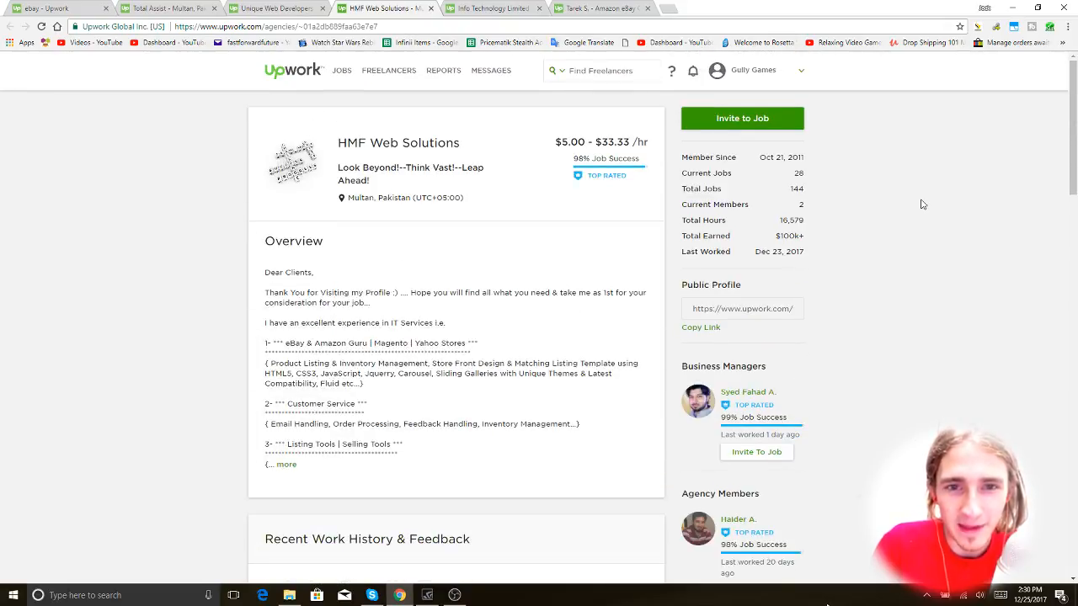
left_click(492, 9)
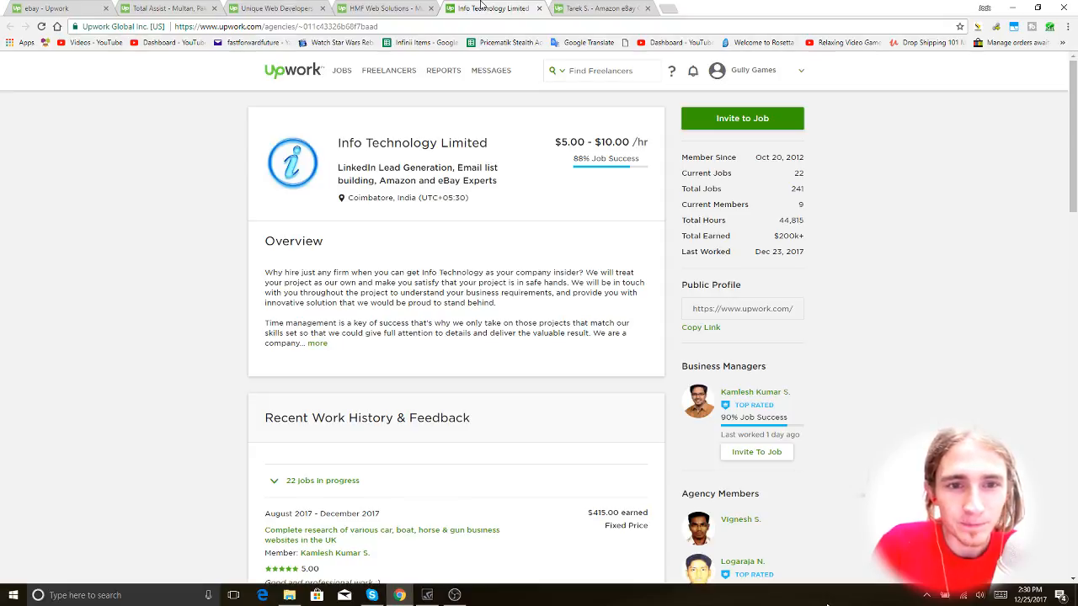
Step: Cycle through the Tarek S., Info Technology Limited, HMF Web Solutions and Unique Web Developers tabs
left_click(600, 8)
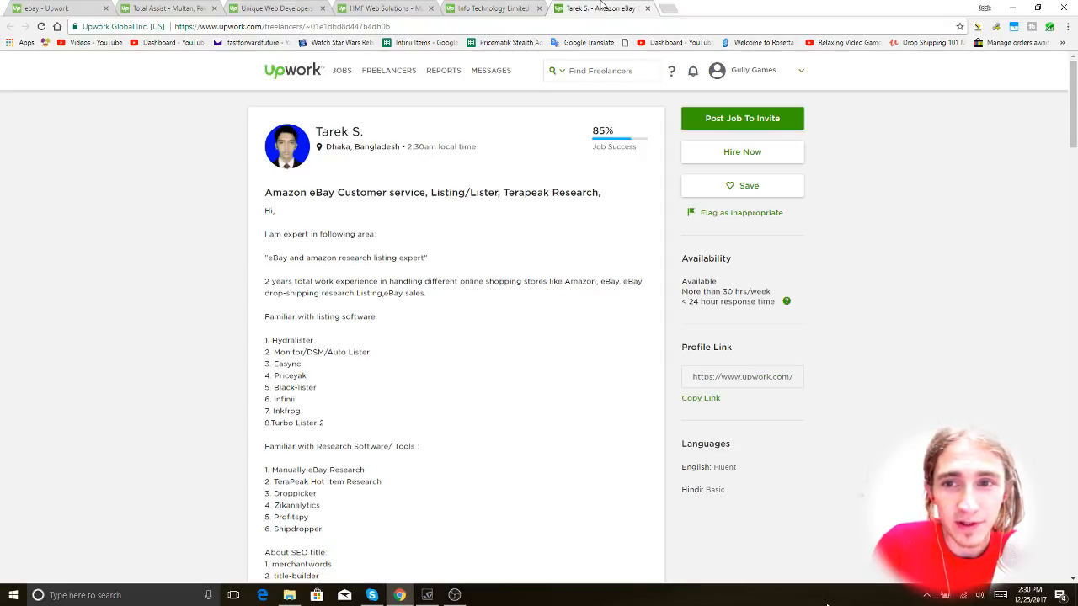
left_click(493, 7)
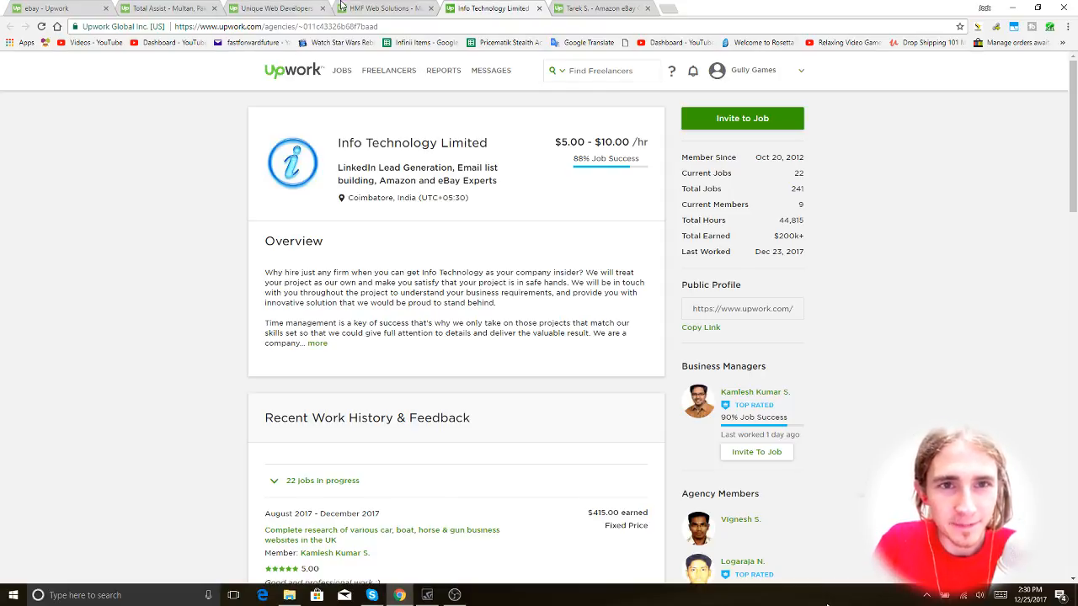
left_click(385, 8)
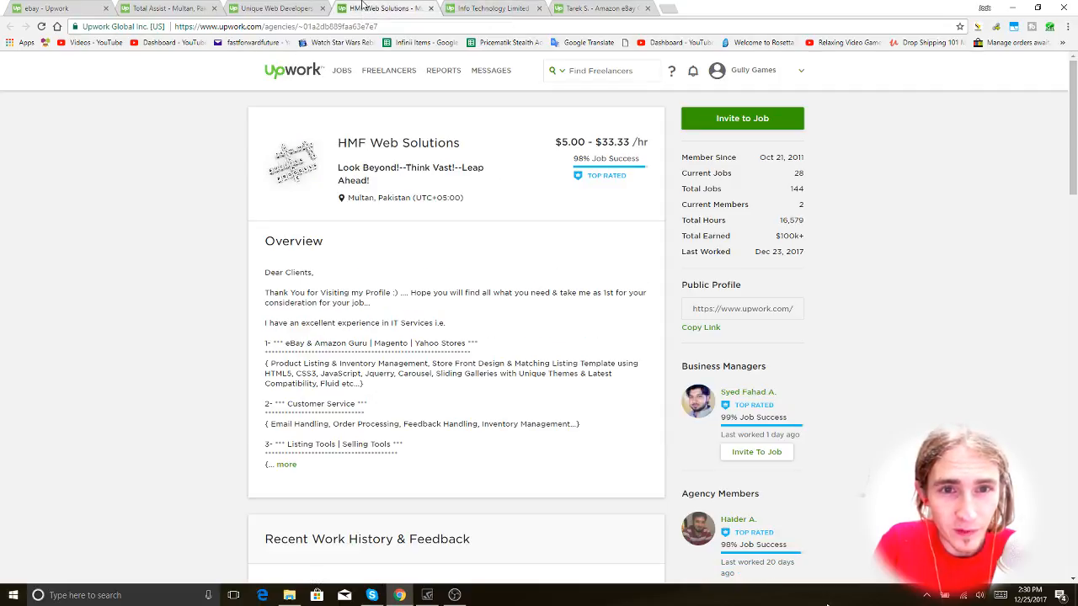
mouse_move(276, 8)
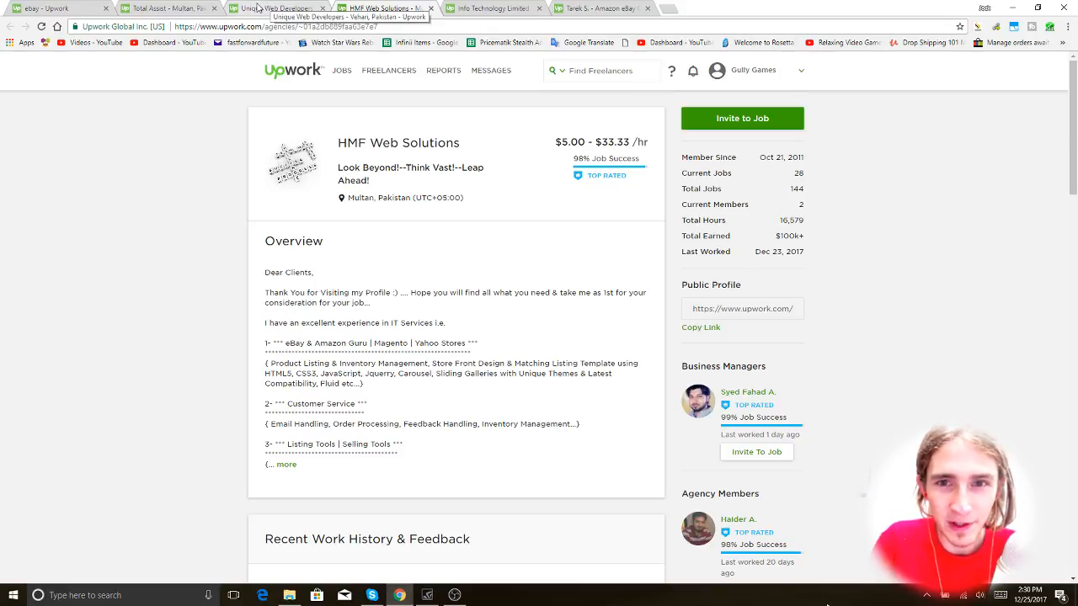
left_click(275, 7)
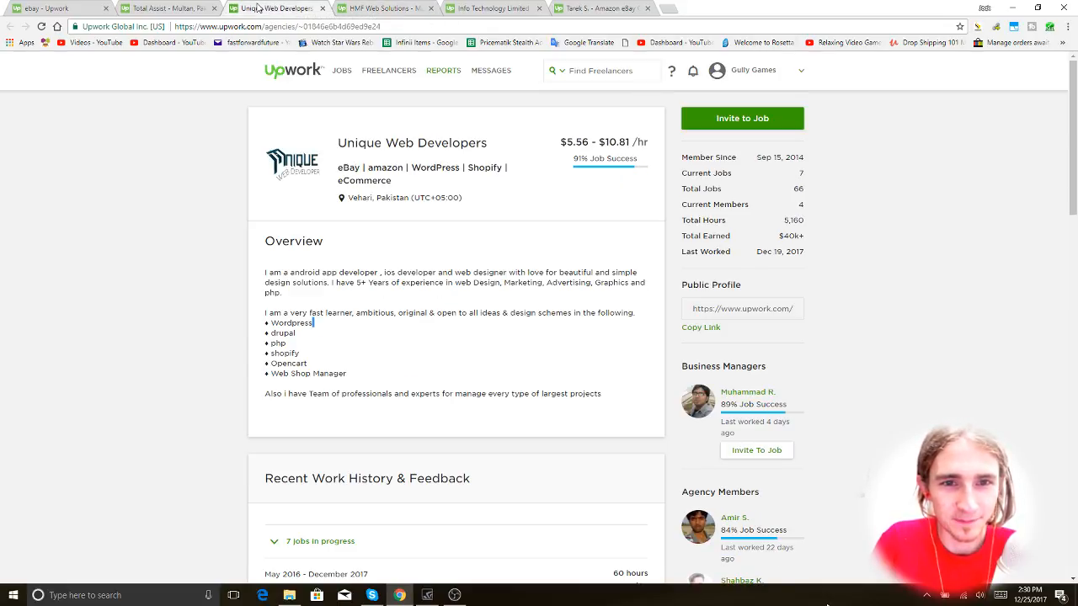
left_click(385, 7)
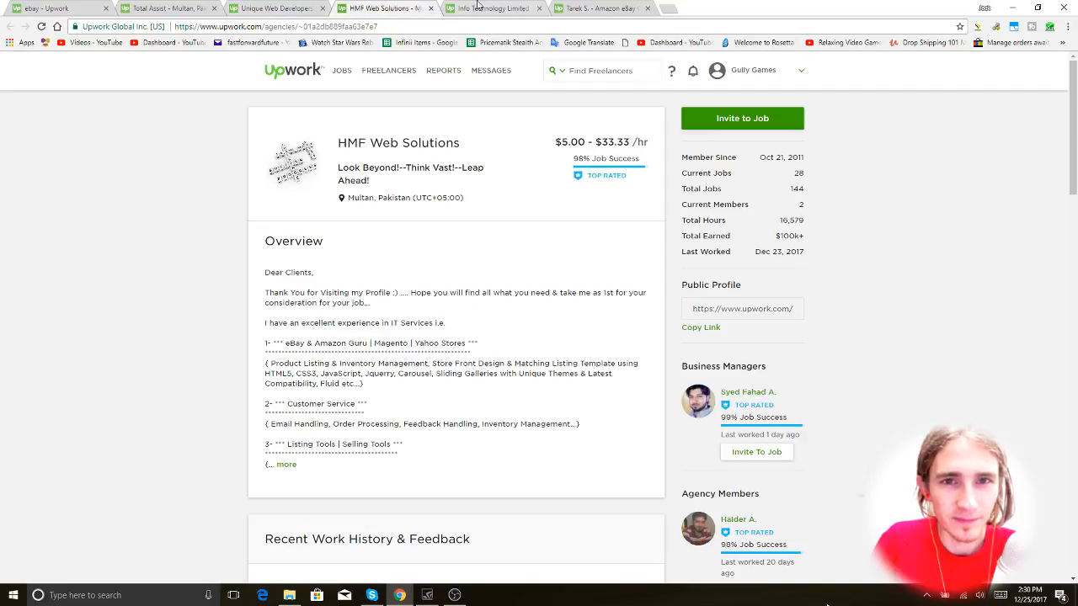